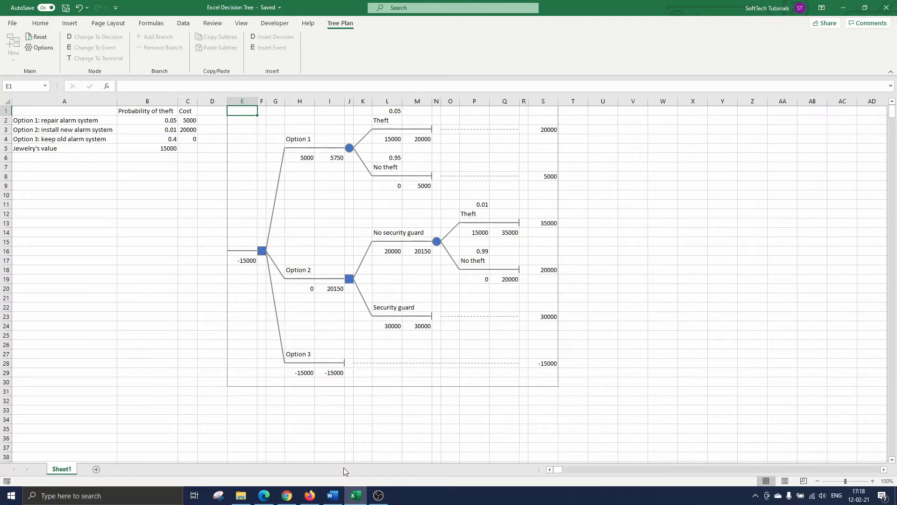
# Download the ybian/treeplan repository as a ZIP from its Code menu.
pyautogui.click(41, 22)
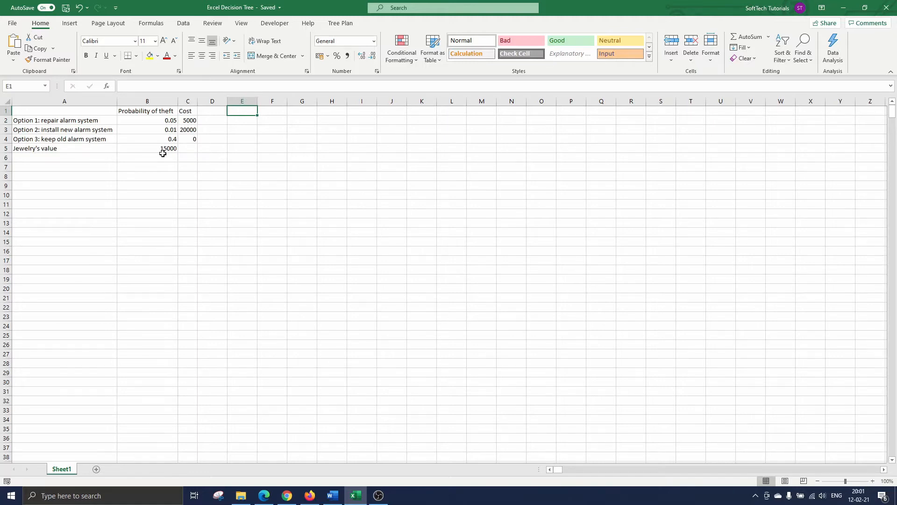
pyautogui.moveTo(54, 124)
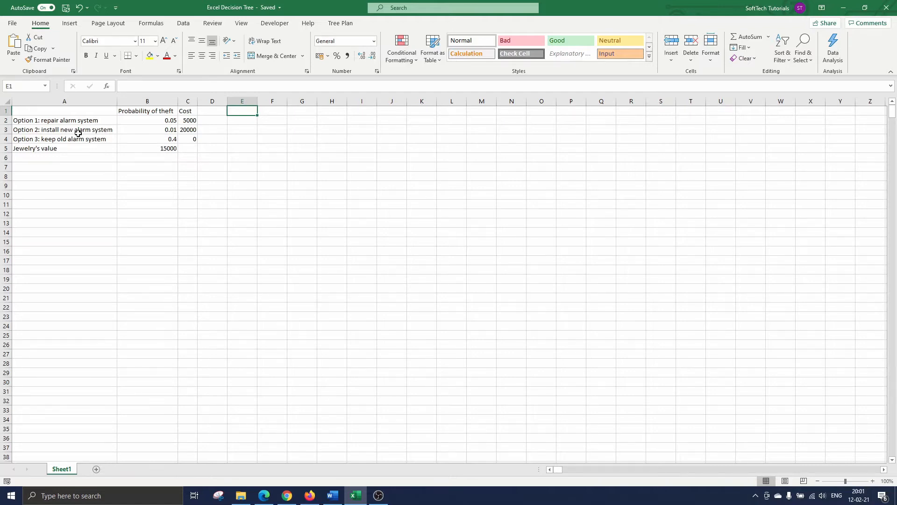
pyautogui.moveTo(191, 128)
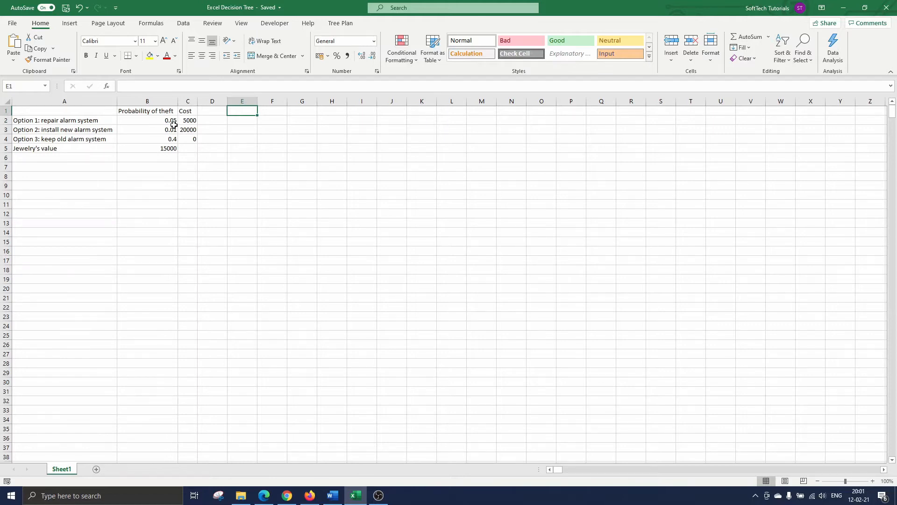
pyautogui.moveTo(174, 137)
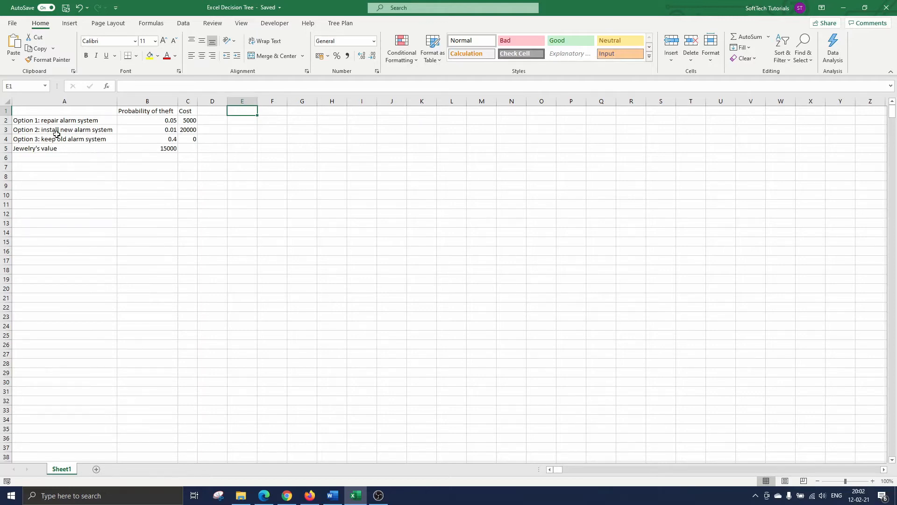
pyautogui.moveTo(89, 145)
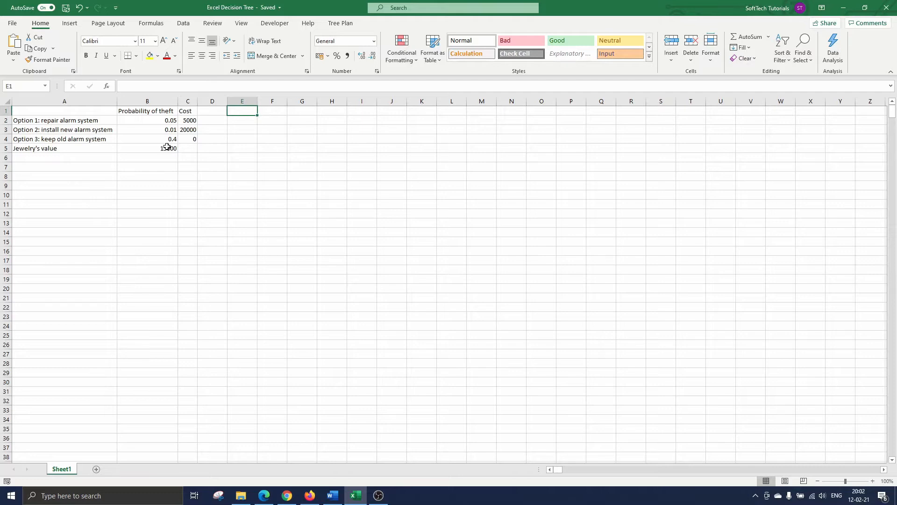
pyautogui.moveTo(180, 147)
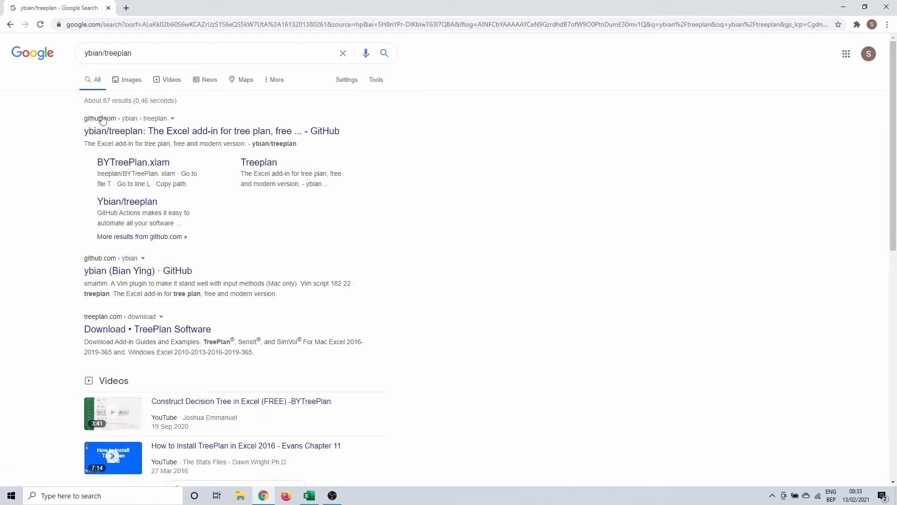
pyautogui.click(212, 131)
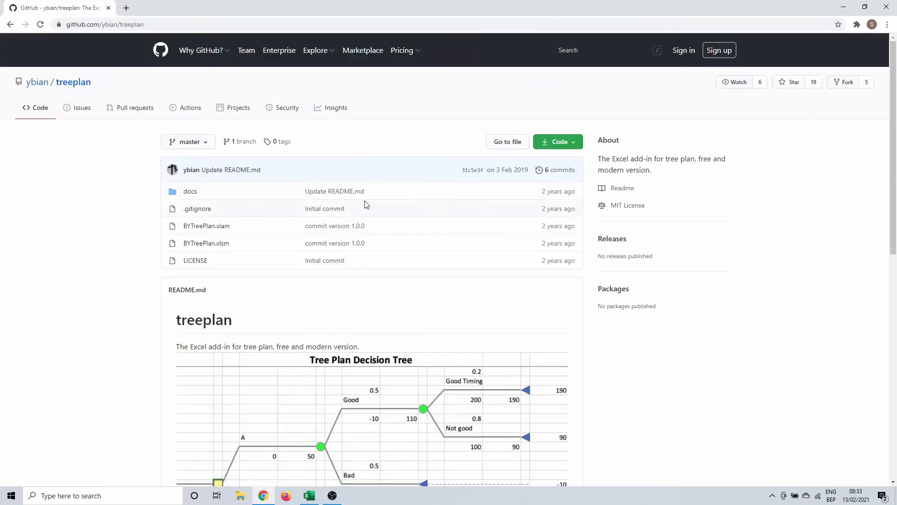
pyautogui.click(554, 141)
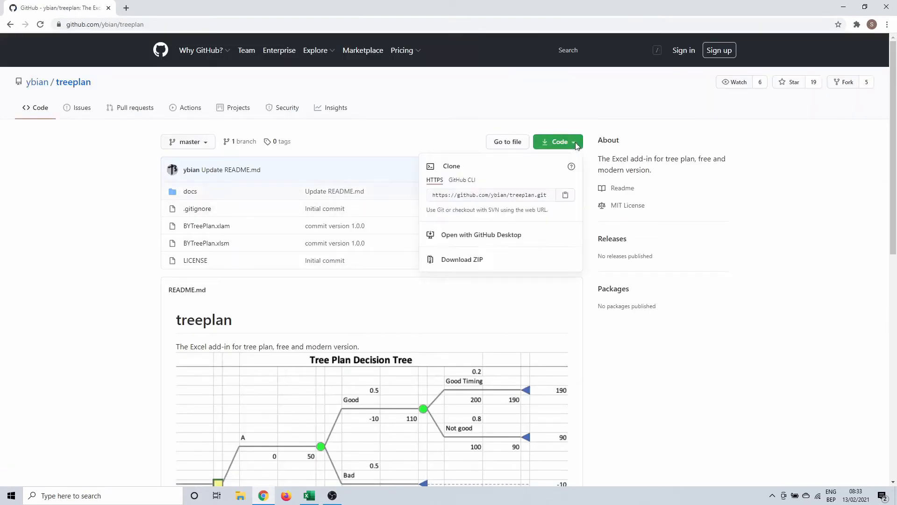
pyautogui.moveTo(465, 264)
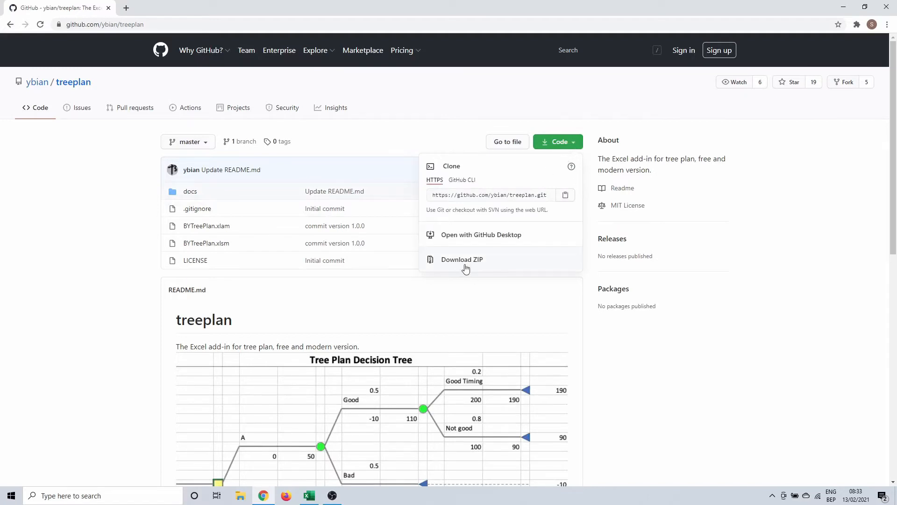
pyautogui.click(461, 259)
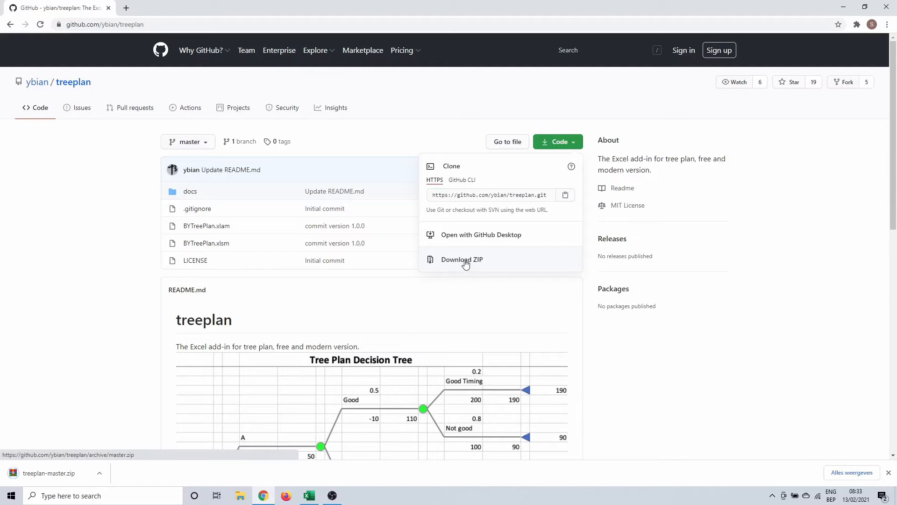
pyautogui.click(462, 259)
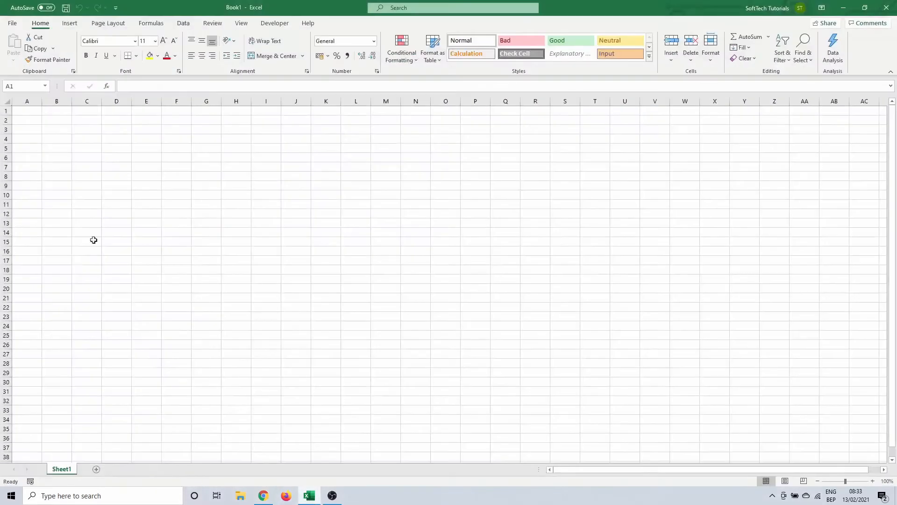
# Enable the Bytreeplan add-in via Options > Add-ins, browsing to the downloaded file.
pyautogui.click(11, 22)
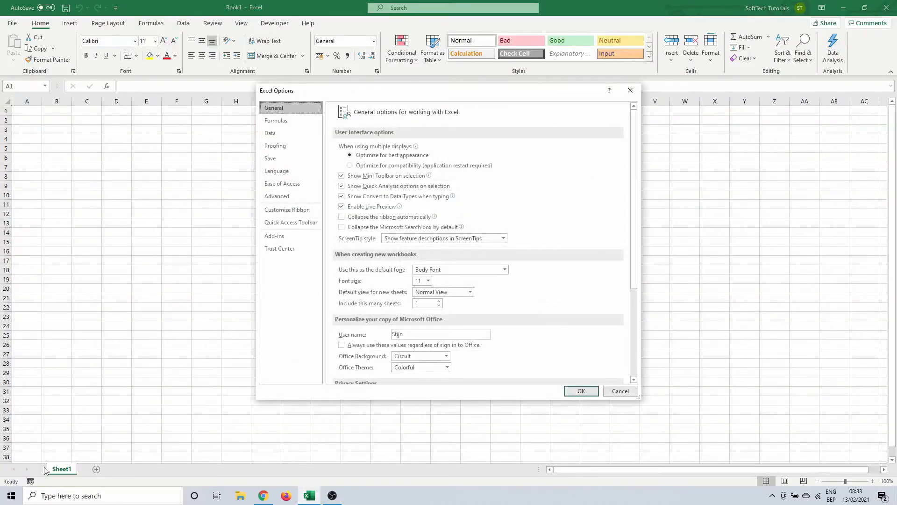
pyautogui.click(274, 236)
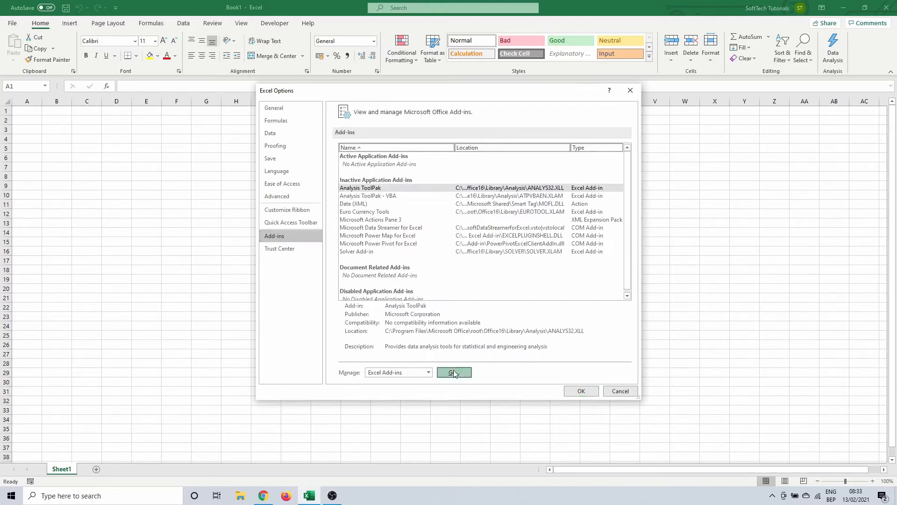
pyautogui.click(454, 372)
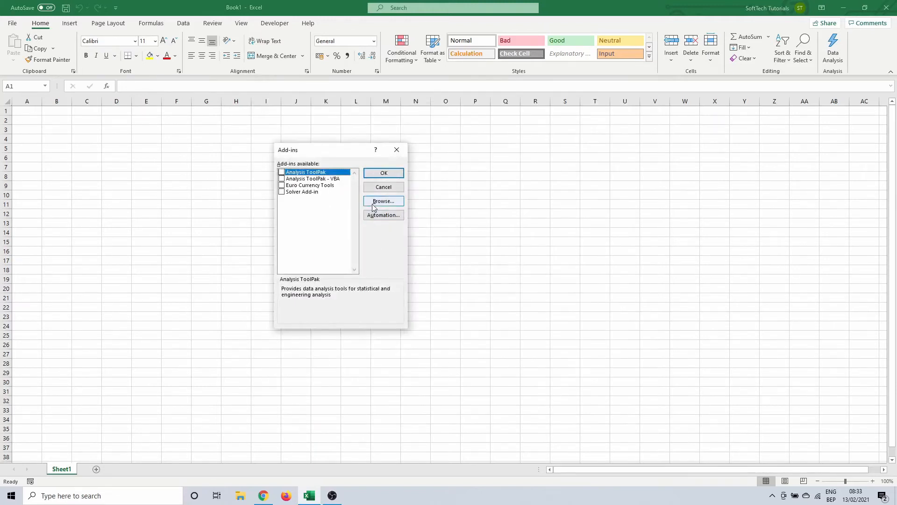
pyautogui.click(382, 201)
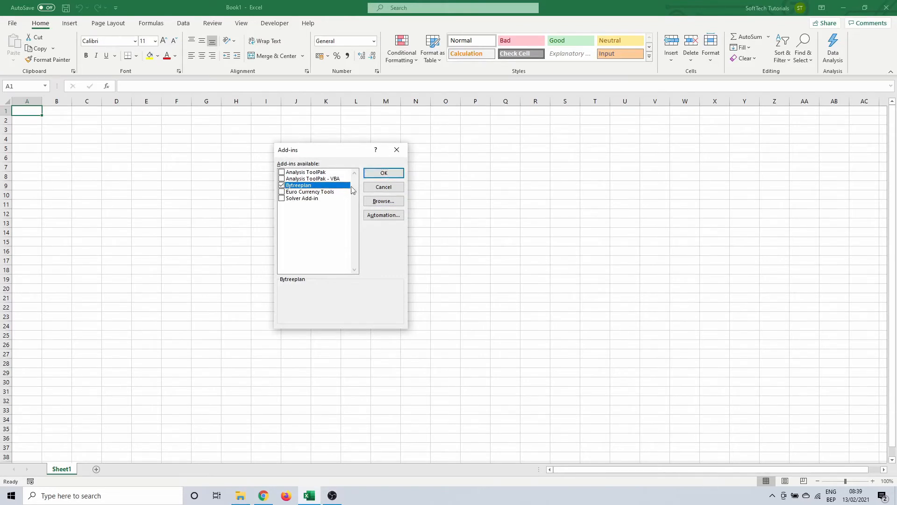
pyautogui.click(383, 173)
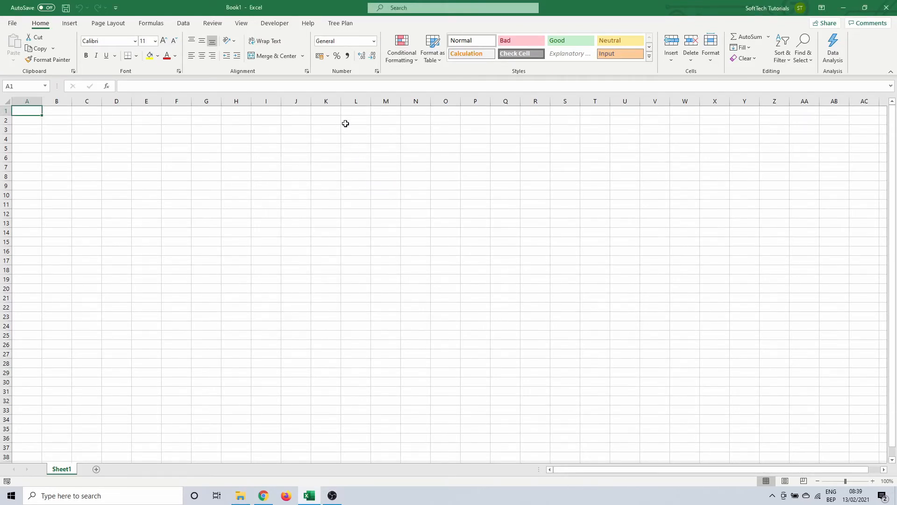
pyautogui.moveTo(340, 22)
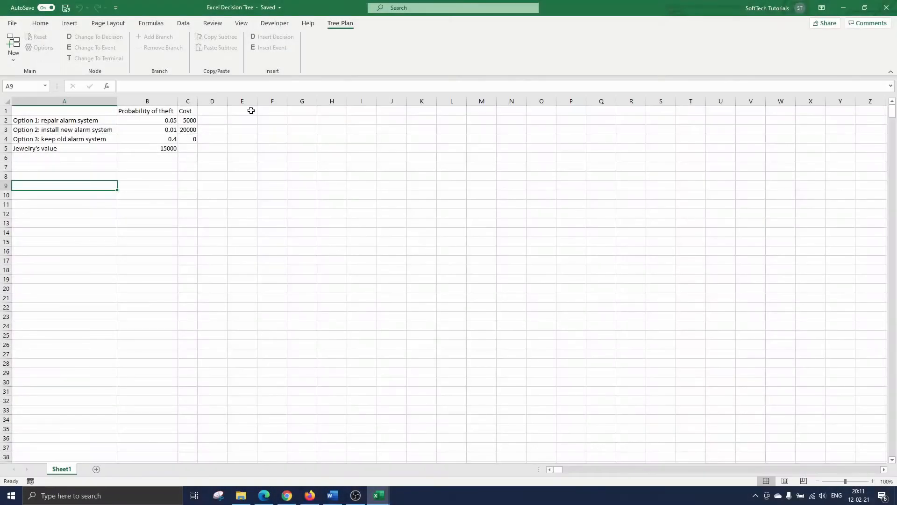
# Select cell E1 and show the Tree Plan New dropdown's branch-count choices.
pyautogui.click(241, 110)
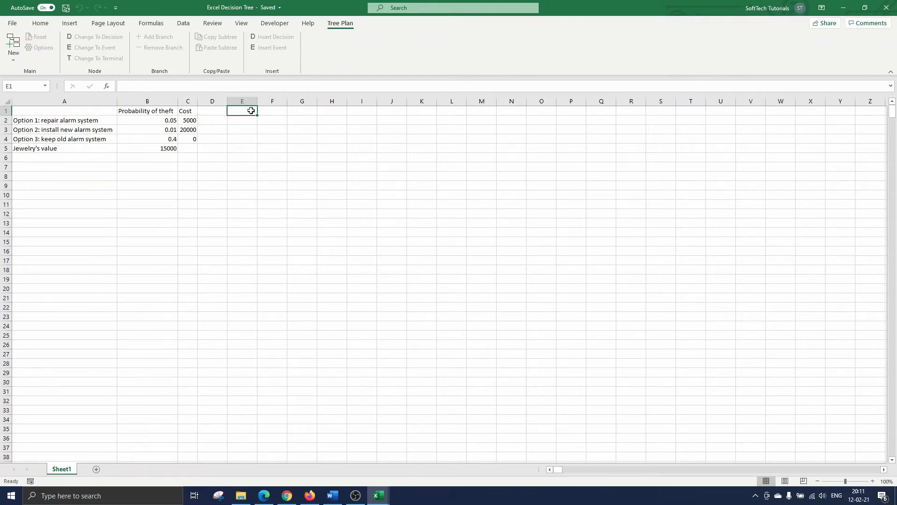
pyautogui.click(12, 46)
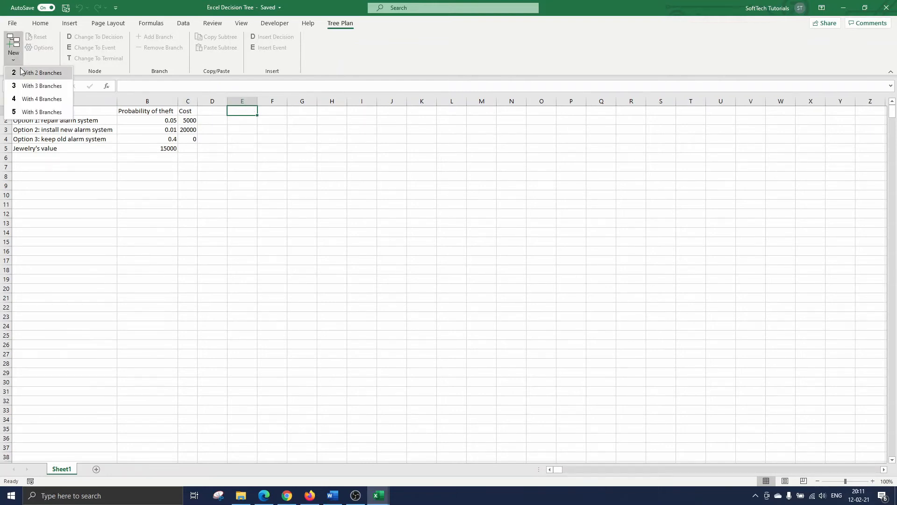
pyautogui.moveTo(32, 76)
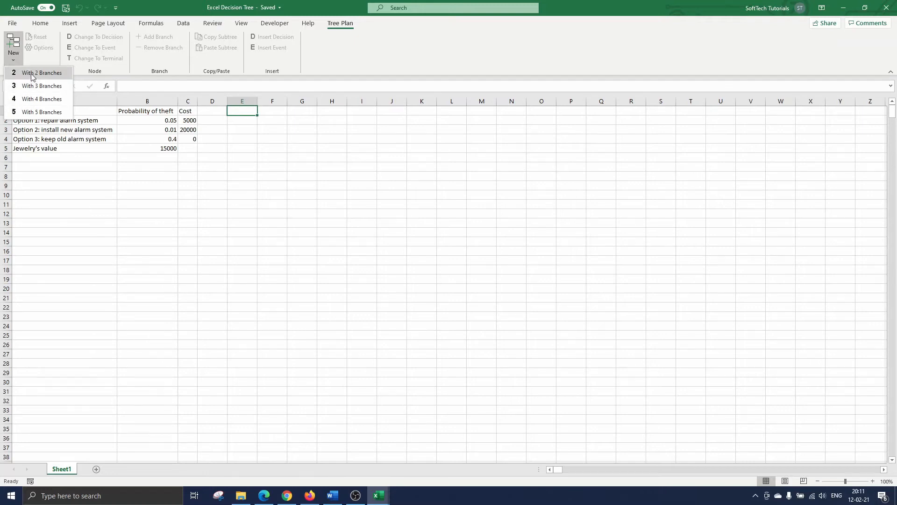
pyautogui.moveTo(42, 89)
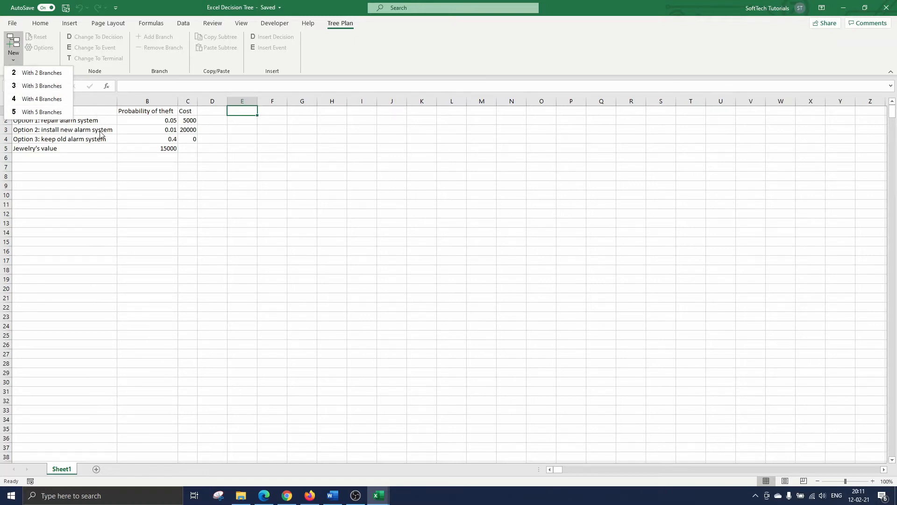
pyautogui.moveTo(65, 126)
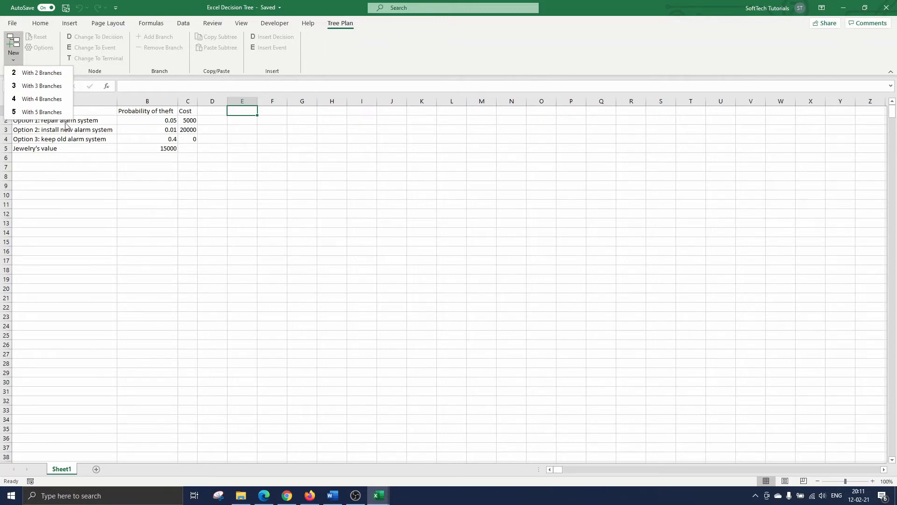
# Create a three-branch tree, relabel branches Option 1–3 and enter costs 5000 and 20000.
pyautogui.click(42, 86)
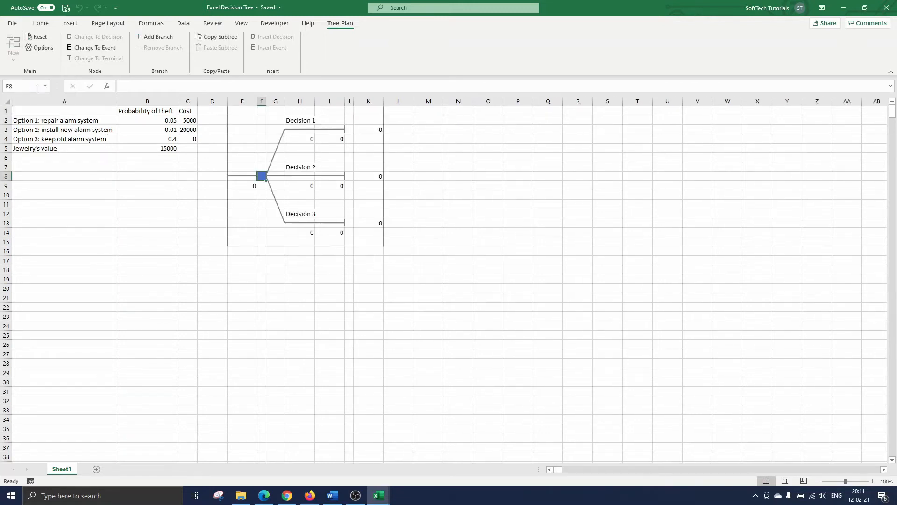
pyautogui.moveTo(22, 86)
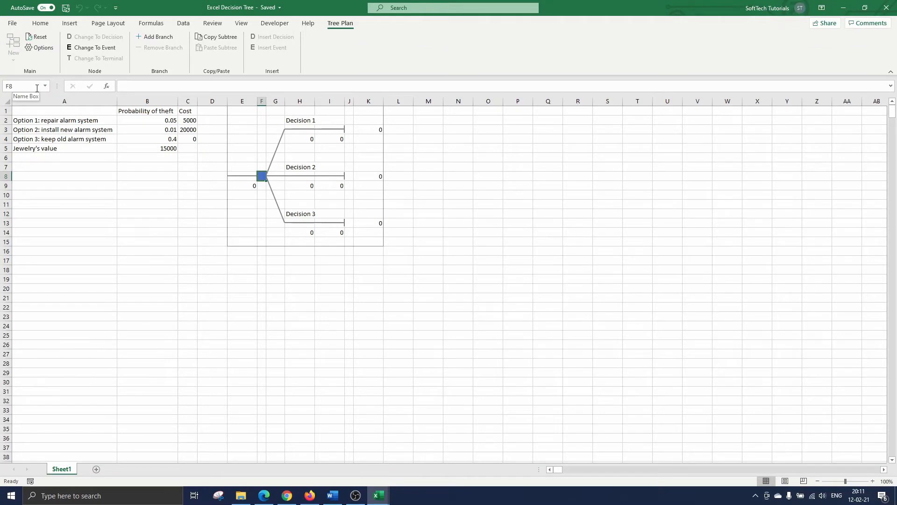
pyautogui.moveTo(138, 117)
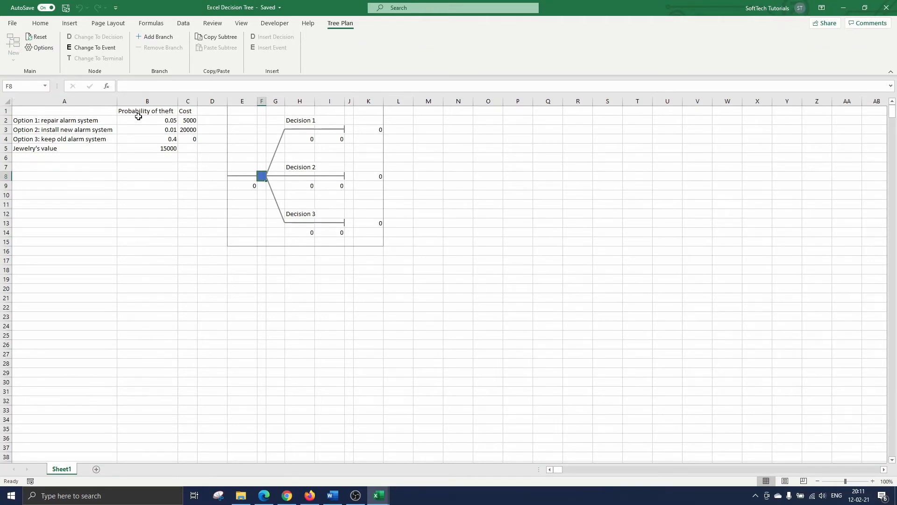
pyautogui.click(300, 120)
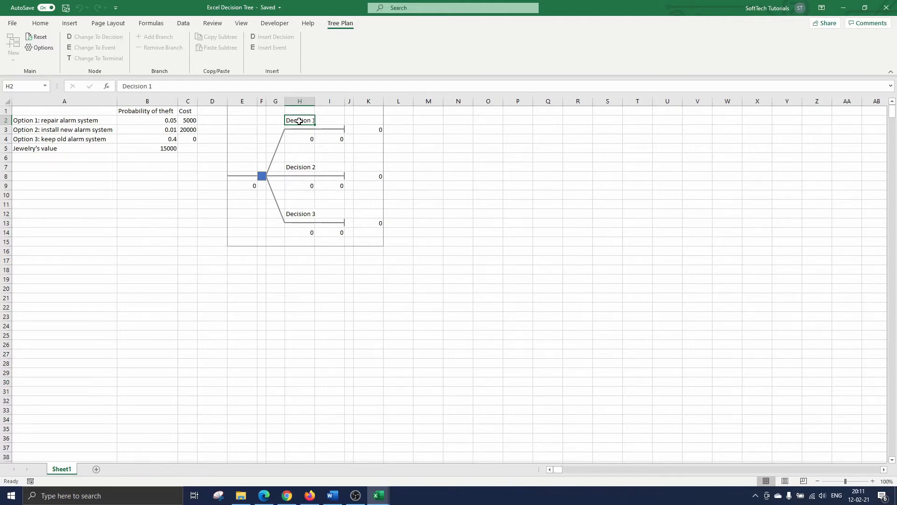
pyautogui.doubleClick(300, 120)
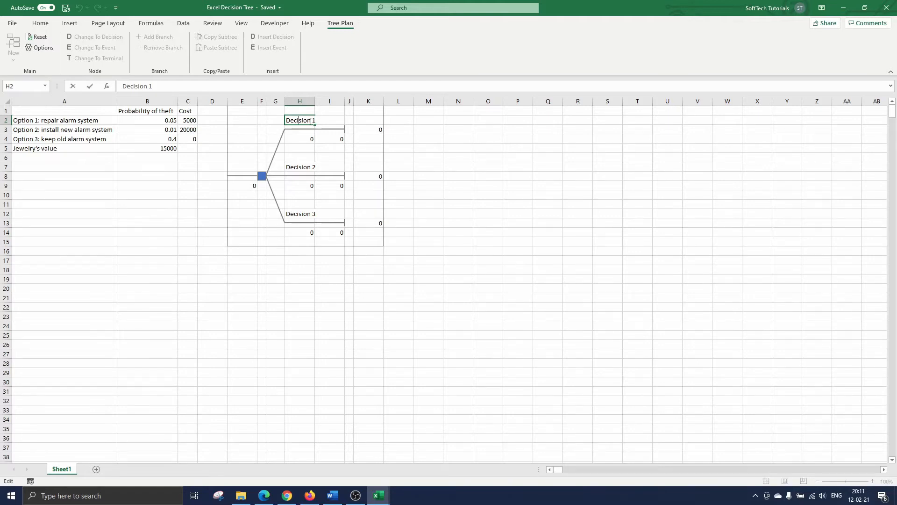
pyautogui.write('Opt 1')
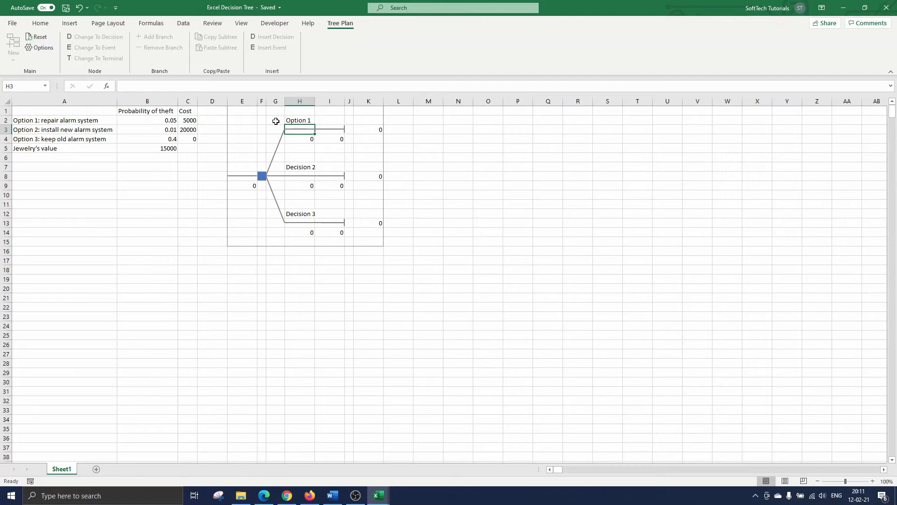
pyautogui.moveTo(300, 116)
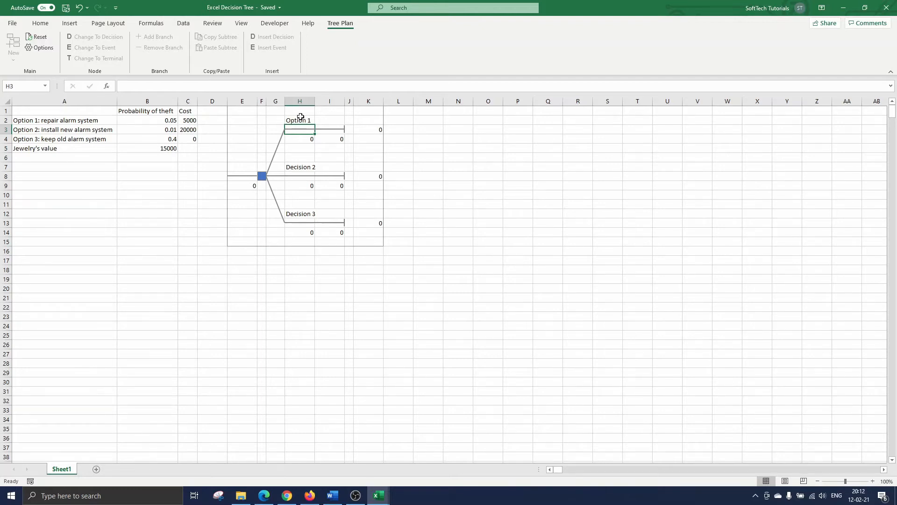
pyautogui.moveTo(305, 137)
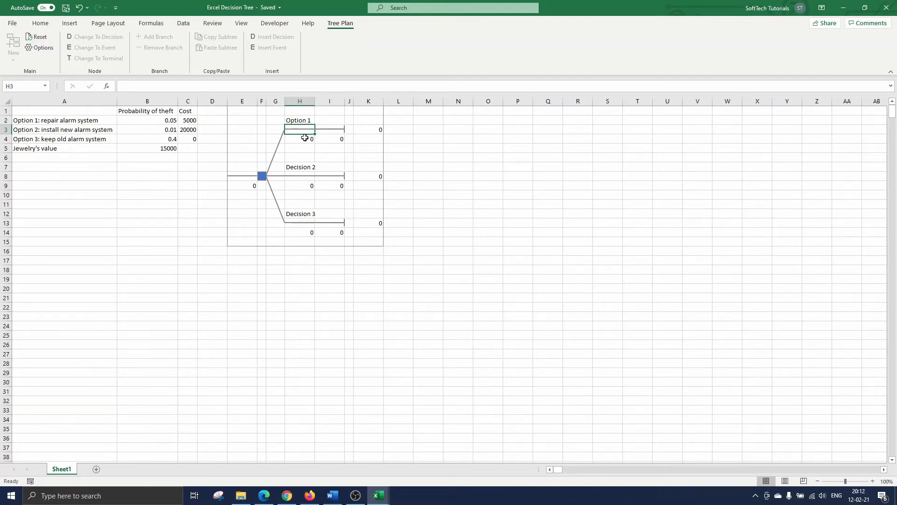
pyautogui.click(299, 138)
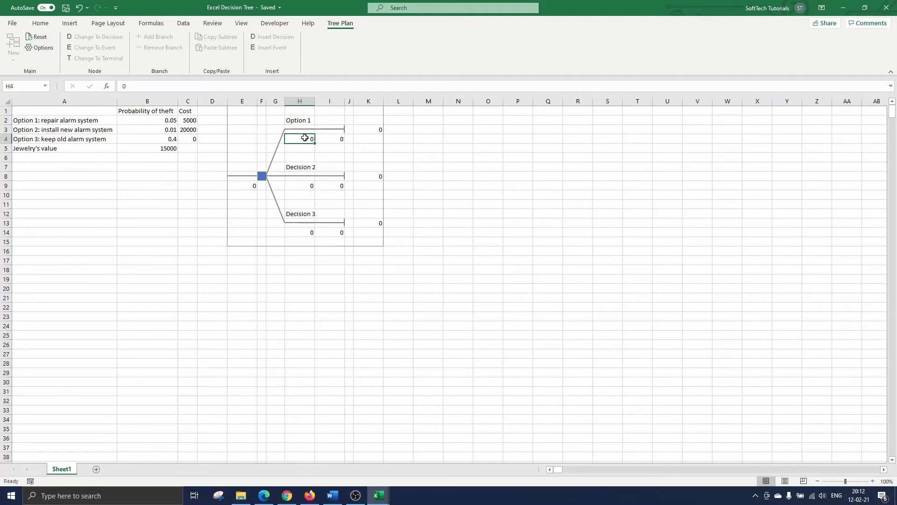
pyautogui.write('5000')
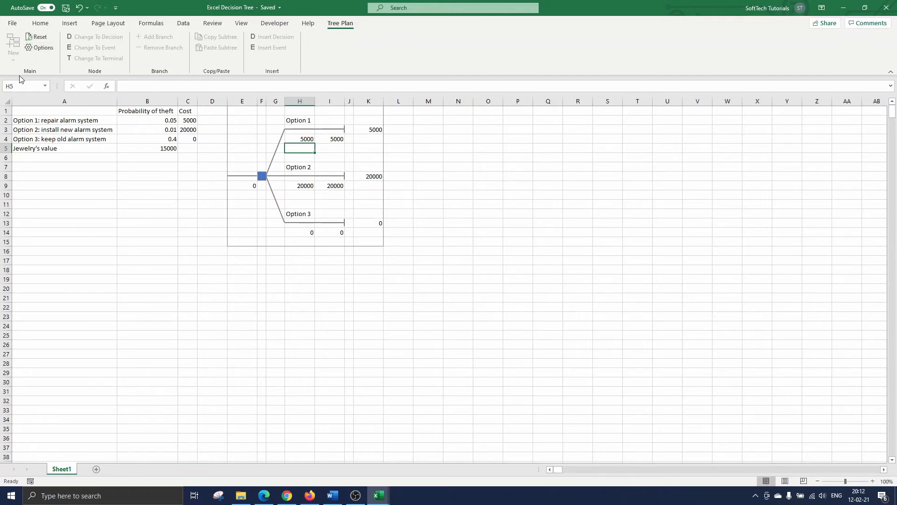
# Set Tree Plan decision nodes to Minimize (Costs) in the Options dialog.
pyautogui.click(43, 47)
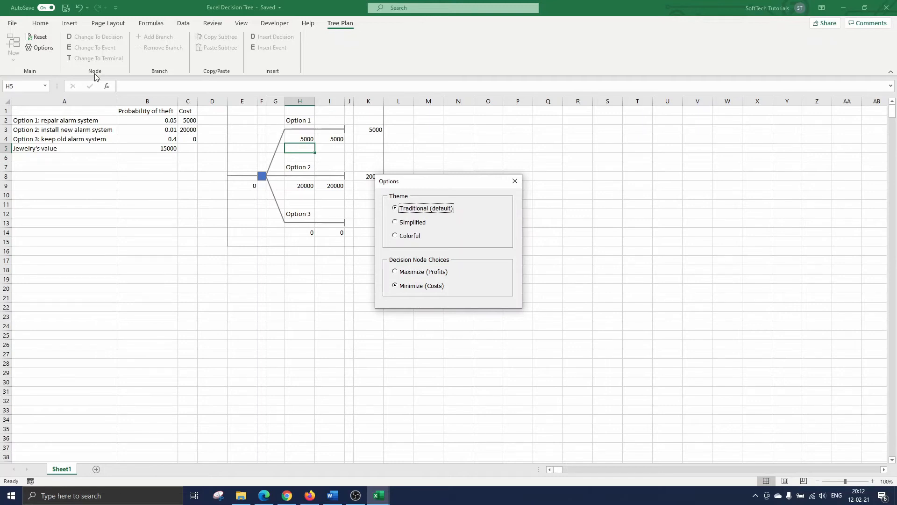
pyautogui.moveTo(394, 292)
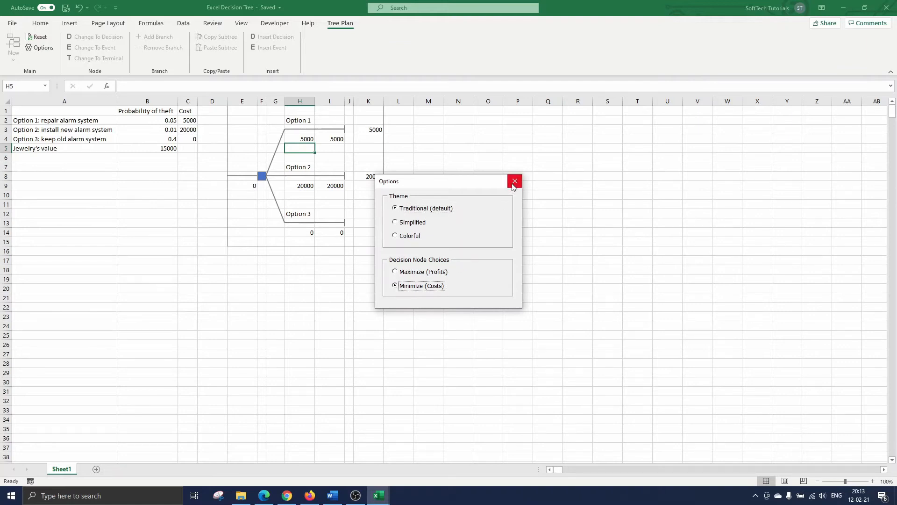
pyautogui.click(514, 180)
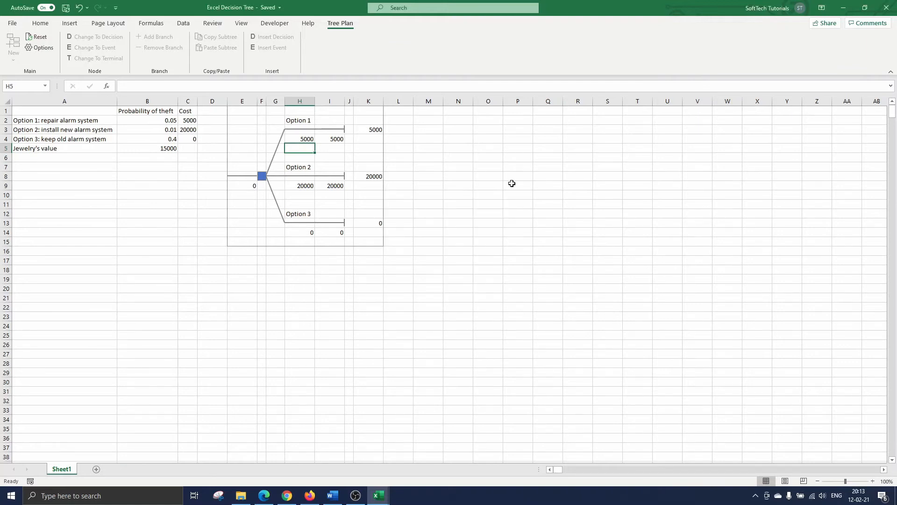
pyautogui.moveTo(367, 207)
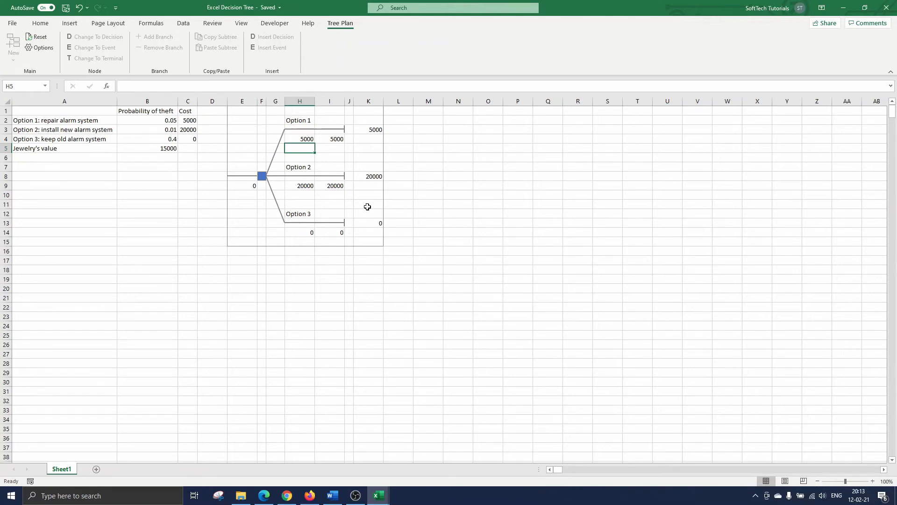
pyautogui.moveTo(349, 131)
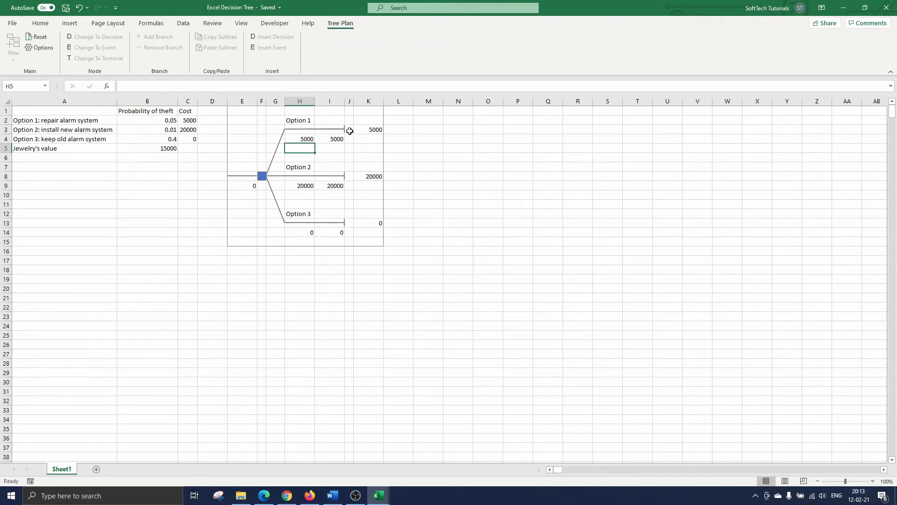
# Change the end of Option 1's branch (J3) into an event with two branches.
pyautogui.click(348, 129)
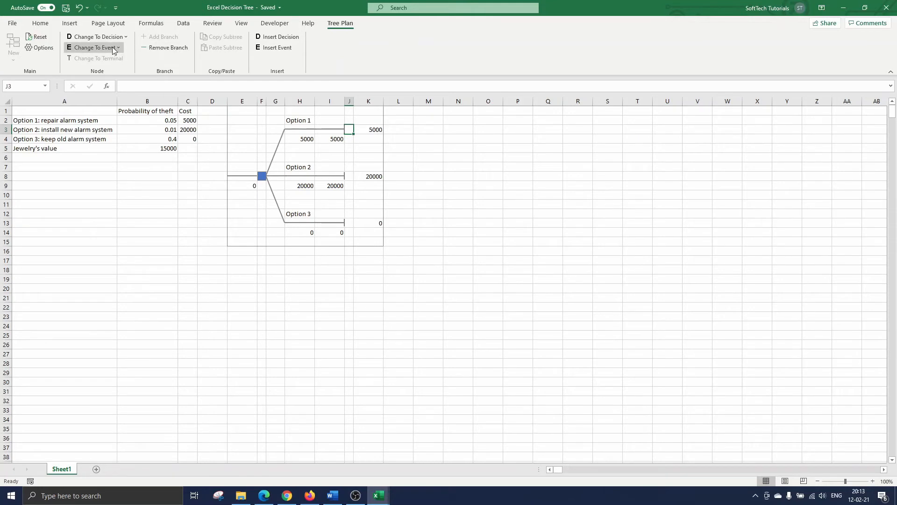
pyautogui.click(94, 46)
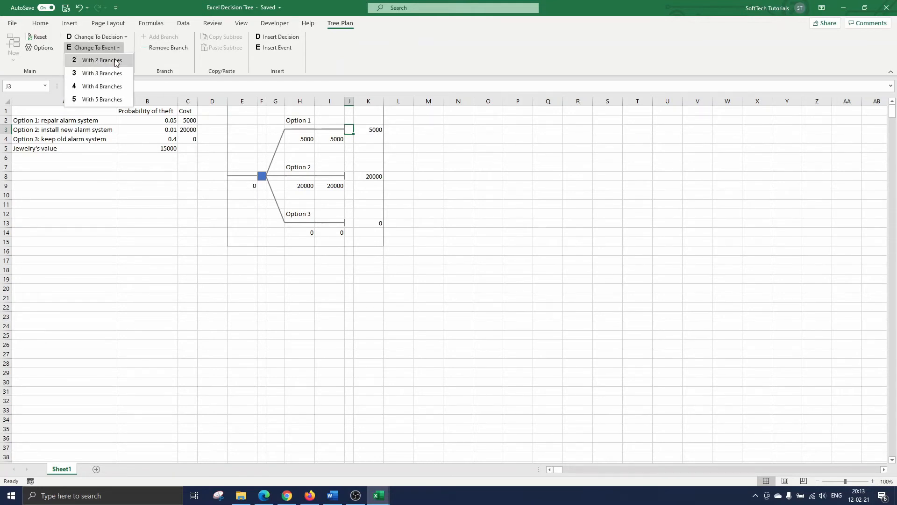
pyautogui.click(102, 60)
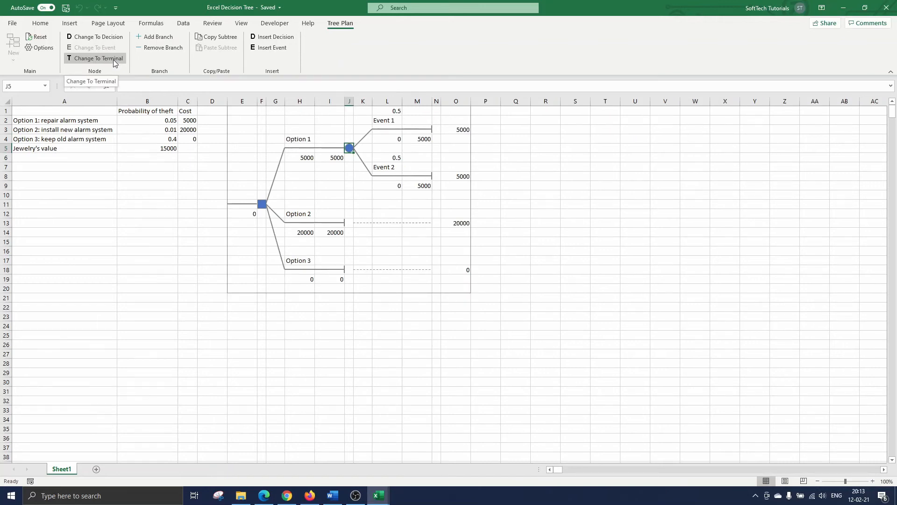
pyautogui.moveTo(119, 63)
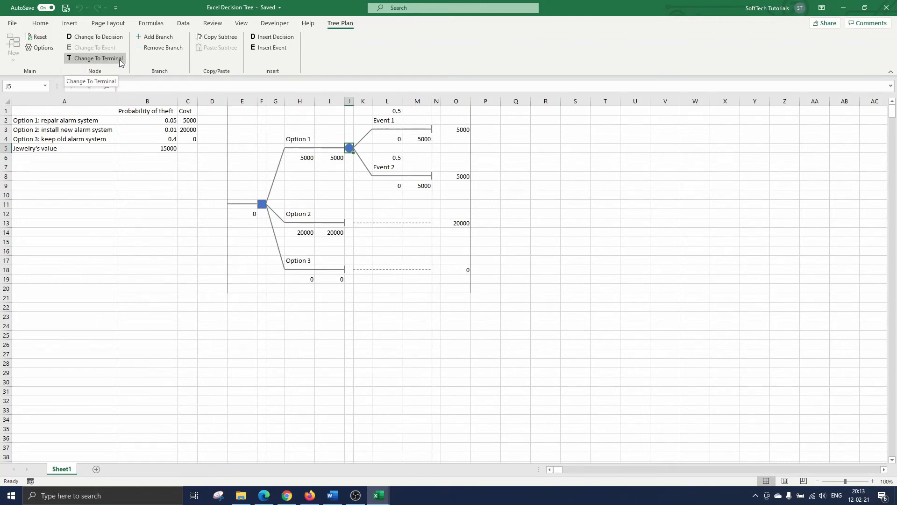
# Relabel Option 1's Event 1 and Event 2 outcomes as Theft and No theft.
pyautogui.doubleClick(387, 121)
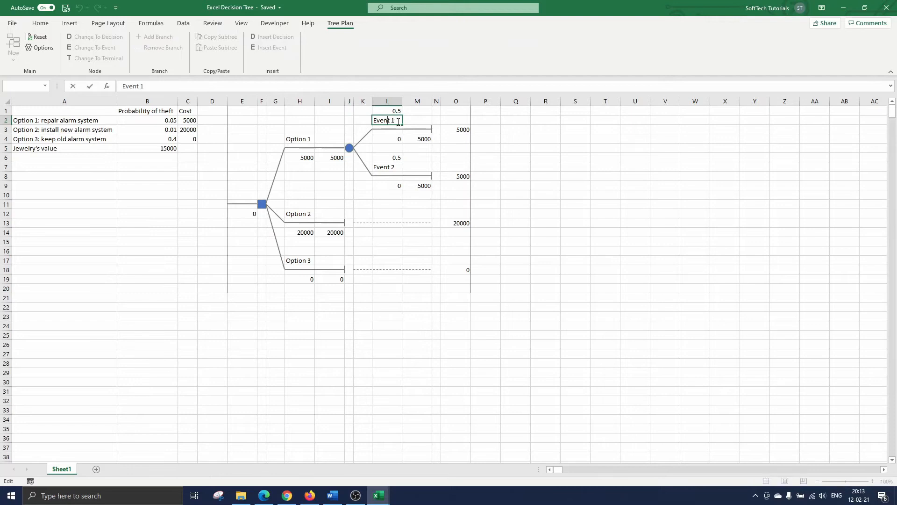
pyautogui.write('Theft')
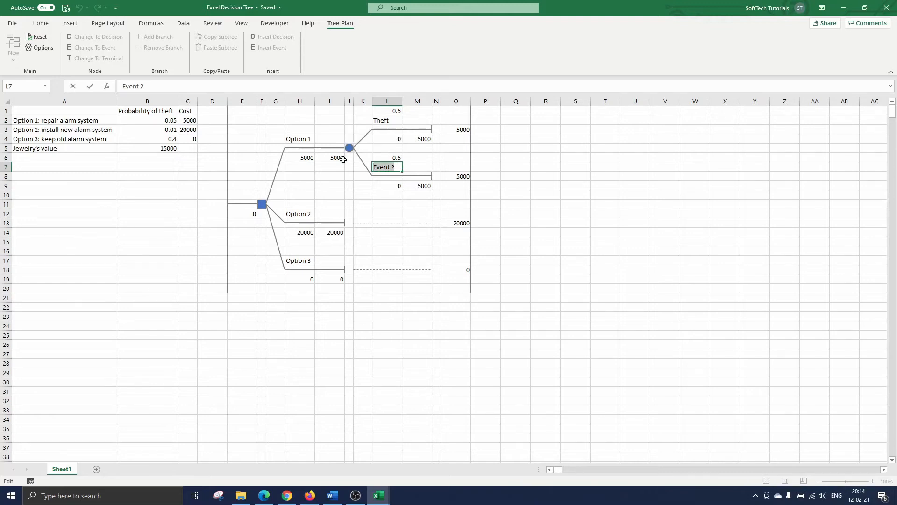
pyautogui.write('No theft')
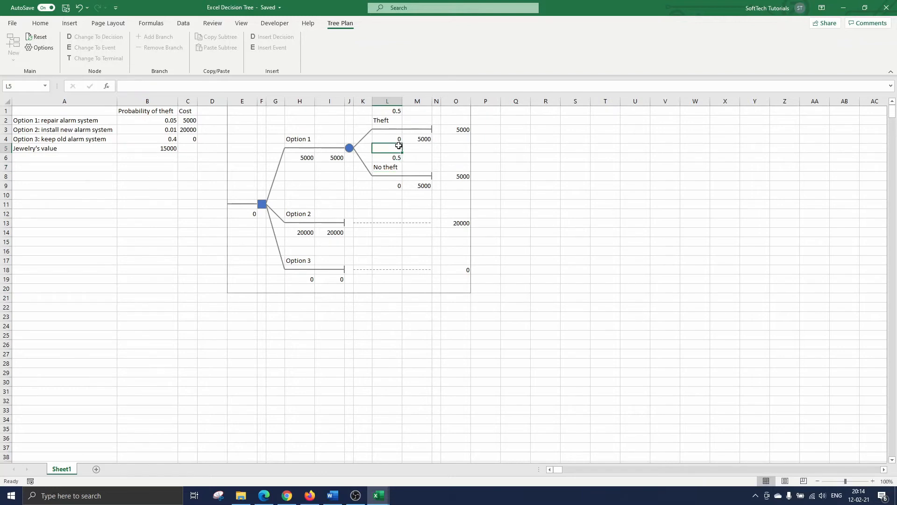
# Enter Theft probability 0.05, No theft 0.95 and a 15000 loss on Theft.
pyautogui.click(387, 138)
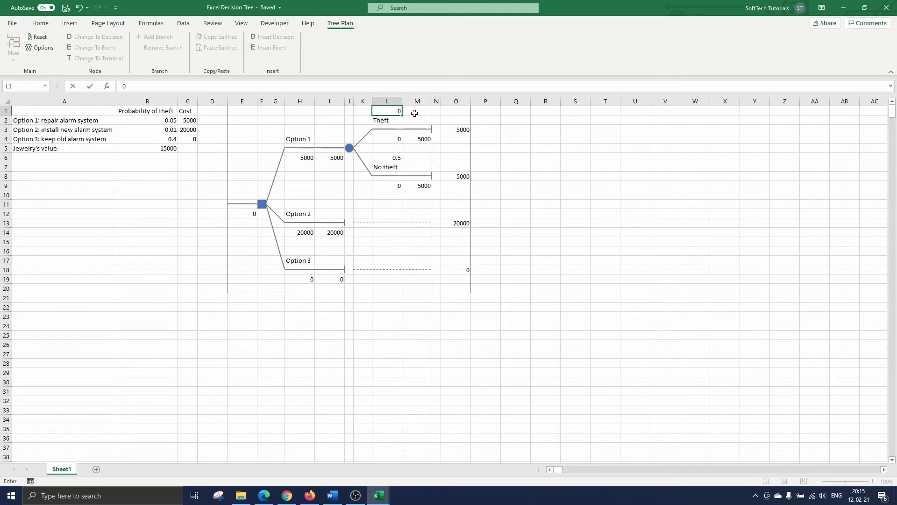
pyautogui.write('.05')
pyautogui.press('Enter')
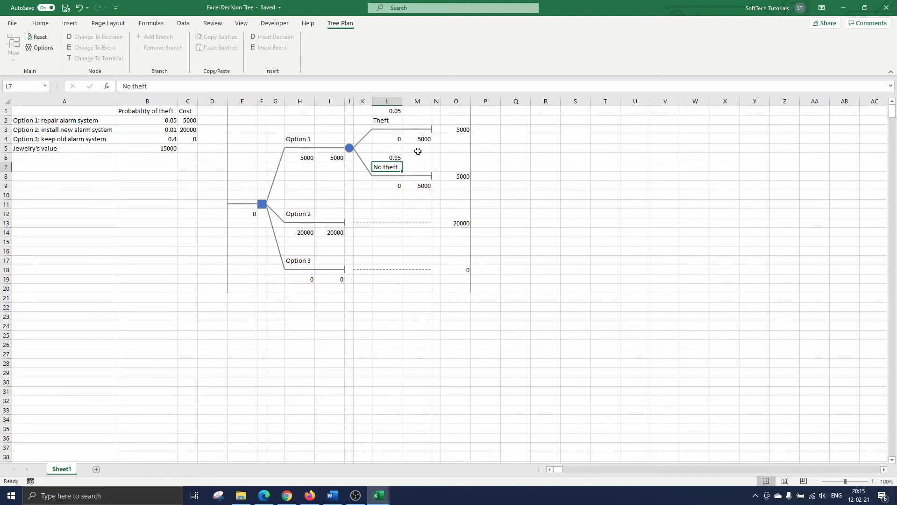
pyautogui.click(387, 138)
pyautogui.write('15000')
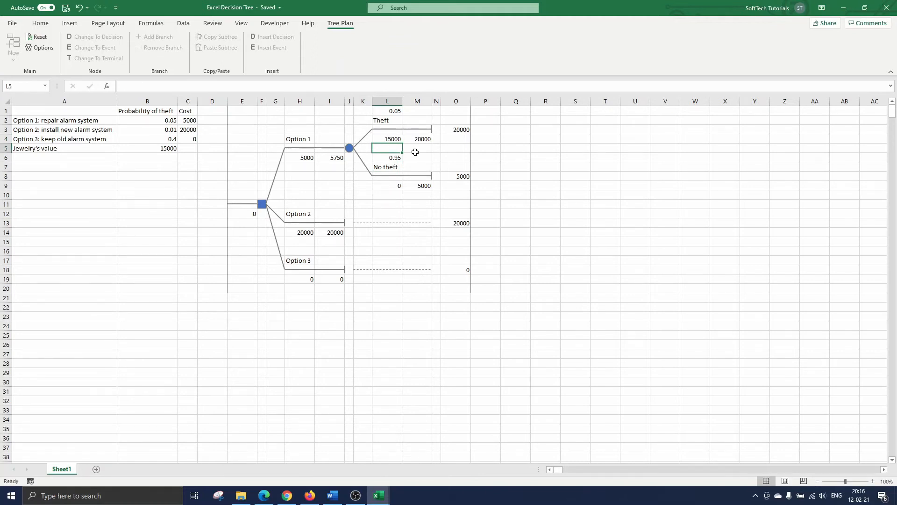
pyautogui.moveTo(403, 184)
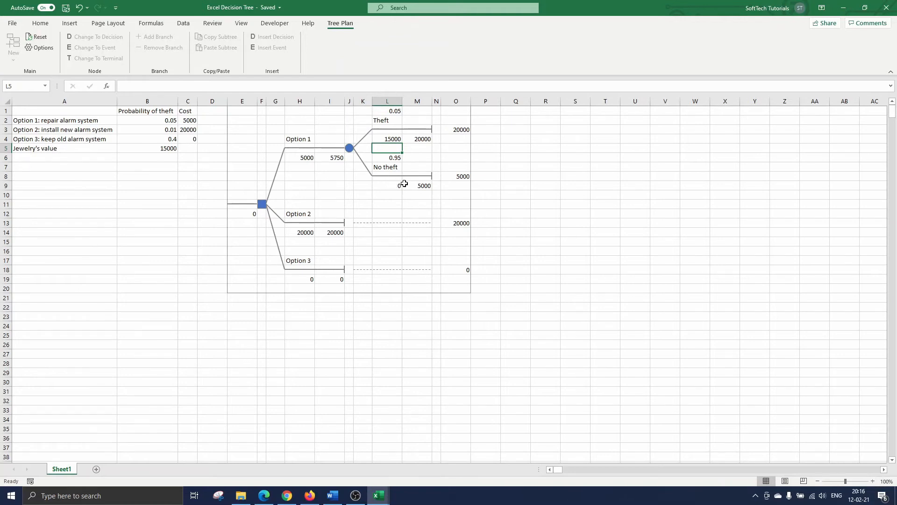
pyautogui.moveTo(422, 165)
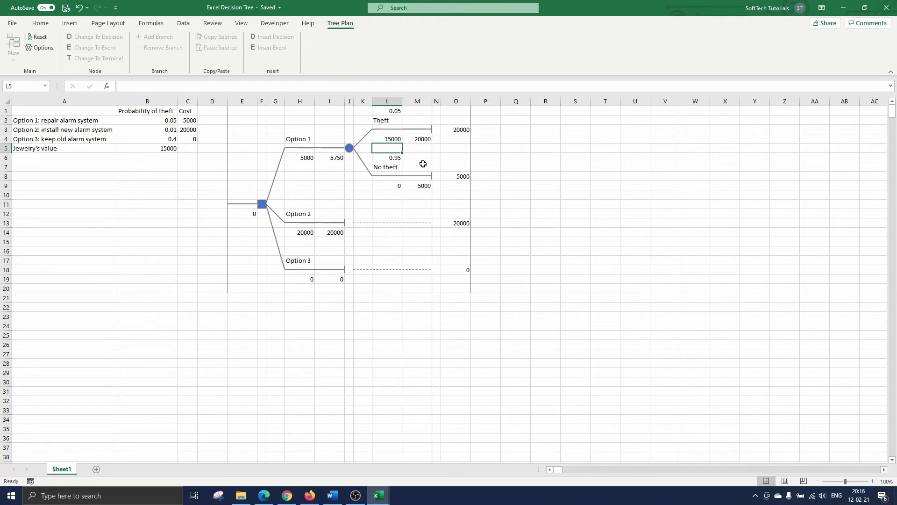
pyautogui.moveTo(358, 160)
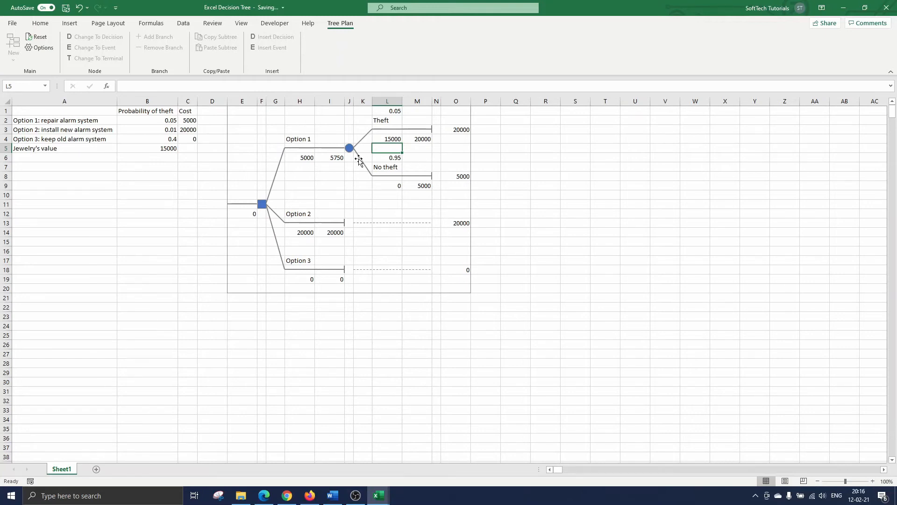
# Copy Option 1's Theft/No theft subtree and paste it onto Options 2 and 3.
pyautogui.click(348, 147)
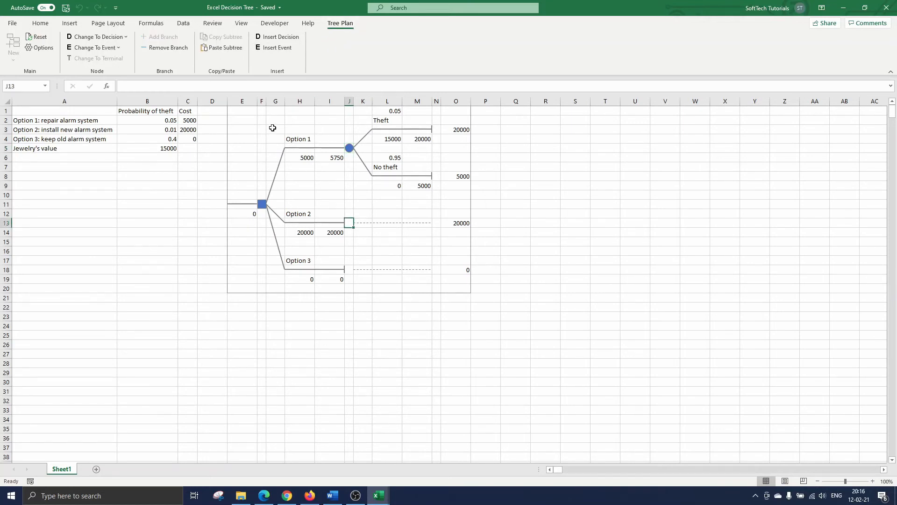
pyautogui.click(225, 47)
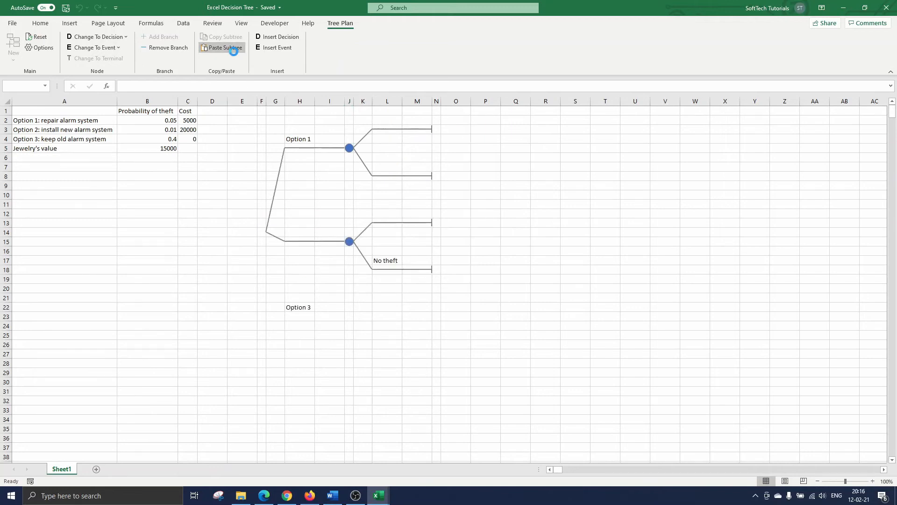
pyautogui.click(220, 47)
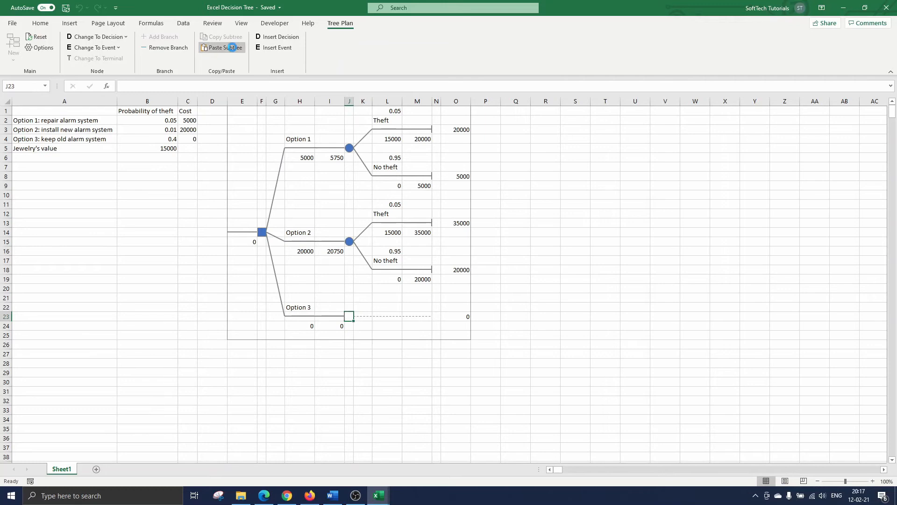
pyautogui.click(223, 47)
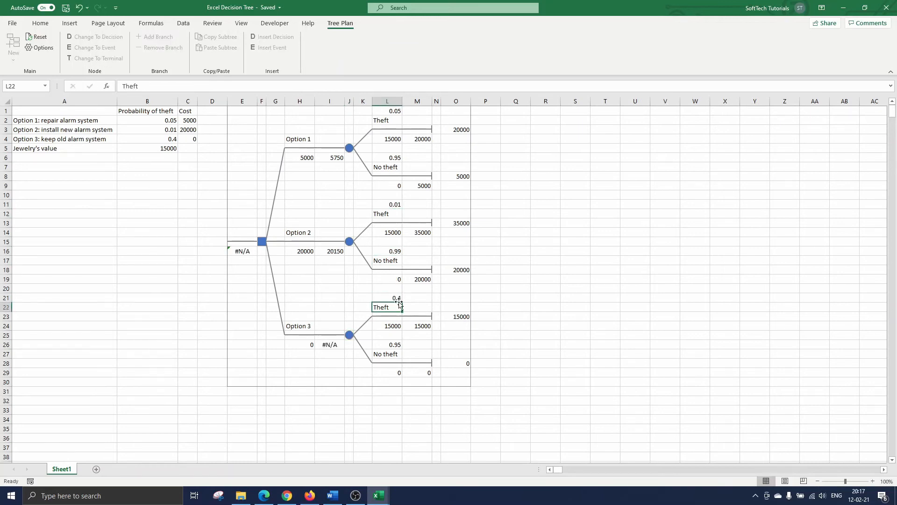
# Enter 0.6 as Option 3's No theft probability in L26, giving 6000 expected cost.
pyautogui.click(386, 353)
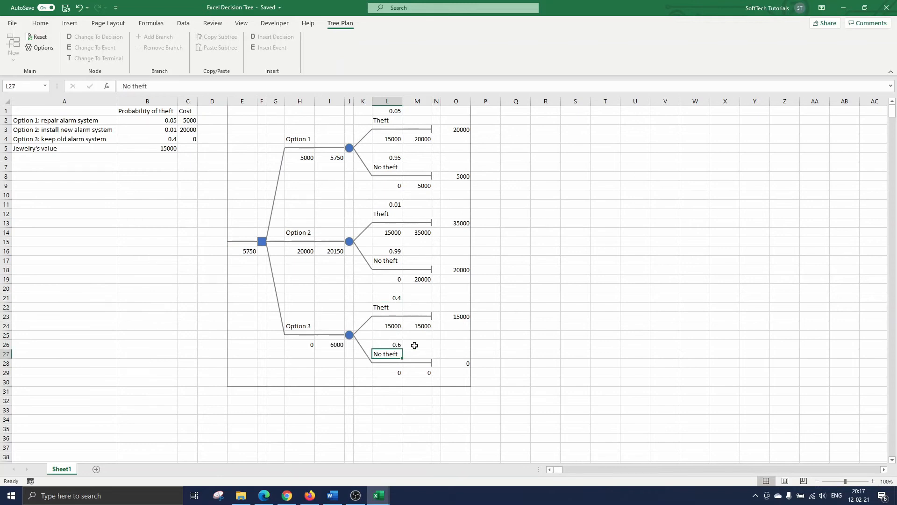
pyautogui.moveTo(425, 342)
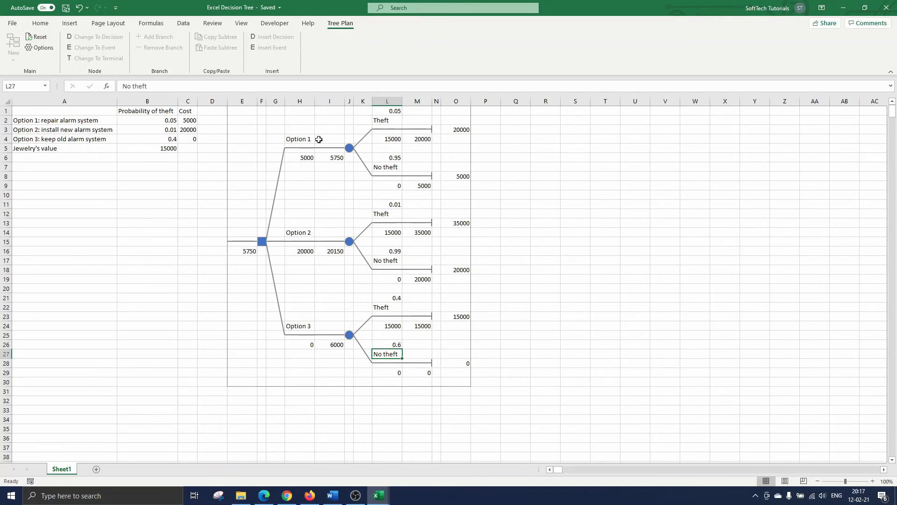
pyautogui.moveTo(273, 146)
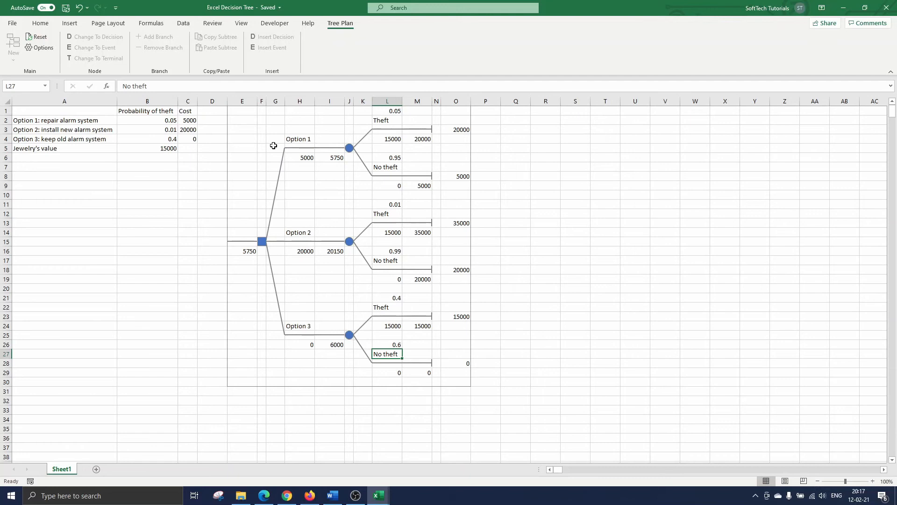
pyautogui.moveTo(254, 264)
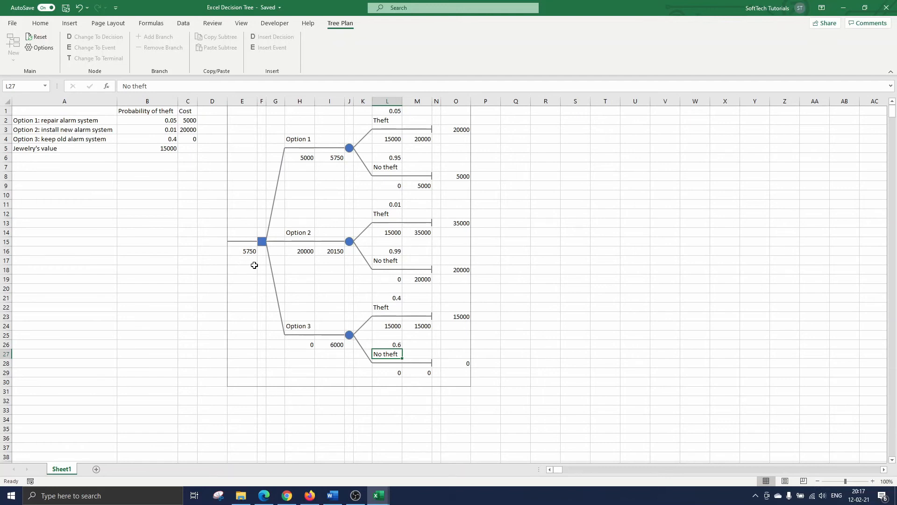
pyautogui.moveTo(279, 210)
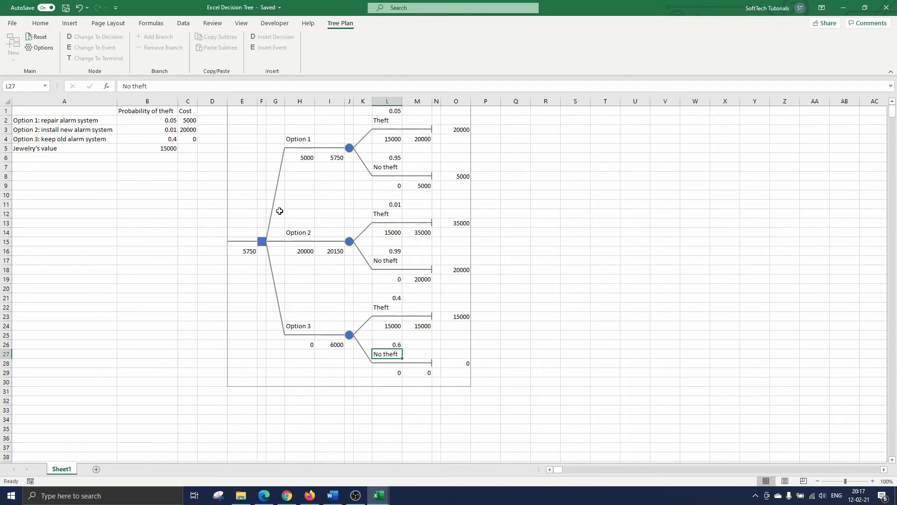
pyautogui.moveTo(331, 167)
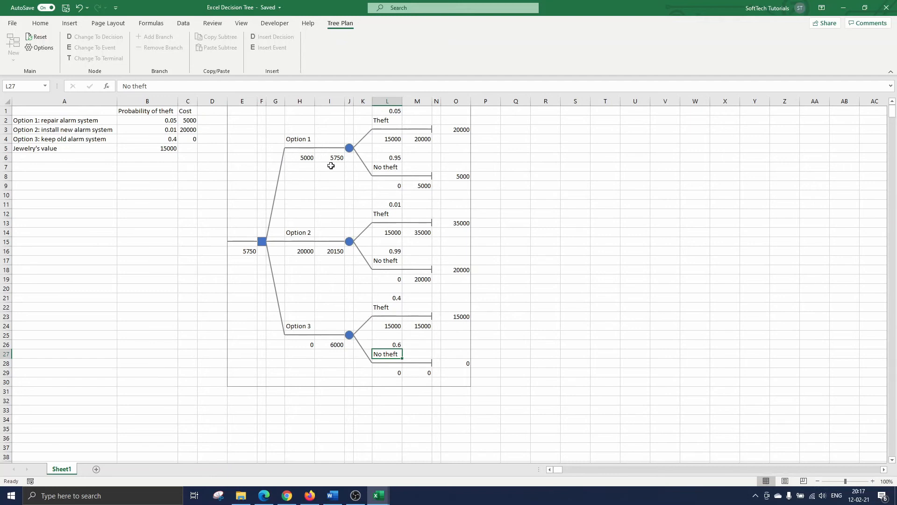
pyautogui.moveTo(321, 179)
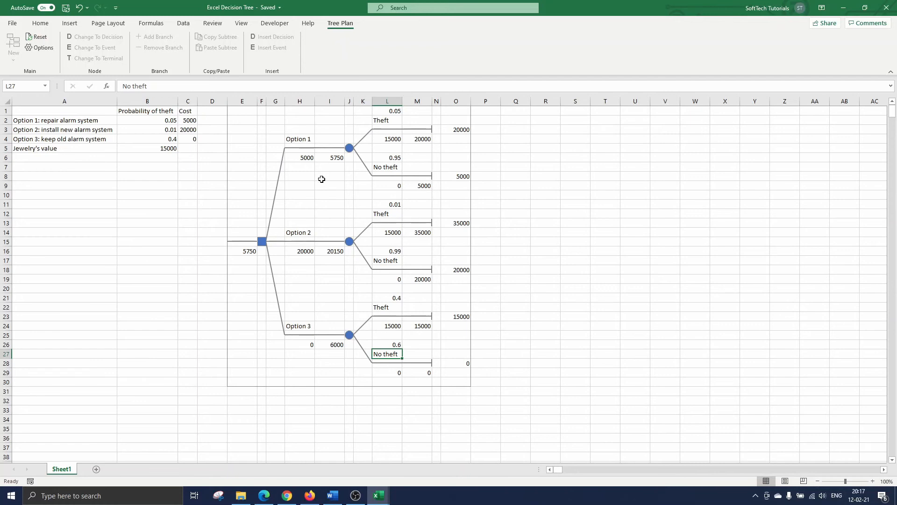
pyautogui.moveTo(331, 307)
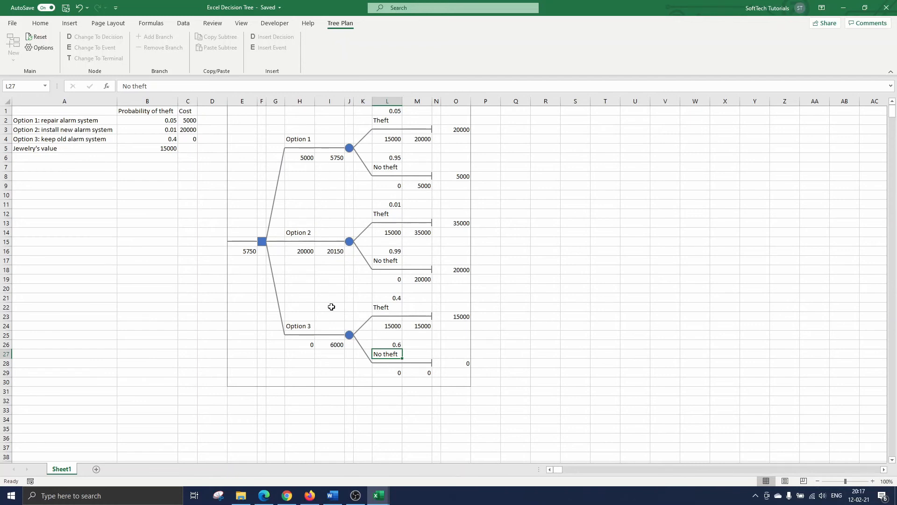
pyautogui.moveTo(341, 351)
pyautogui.write('Option 3: selling the jewels')
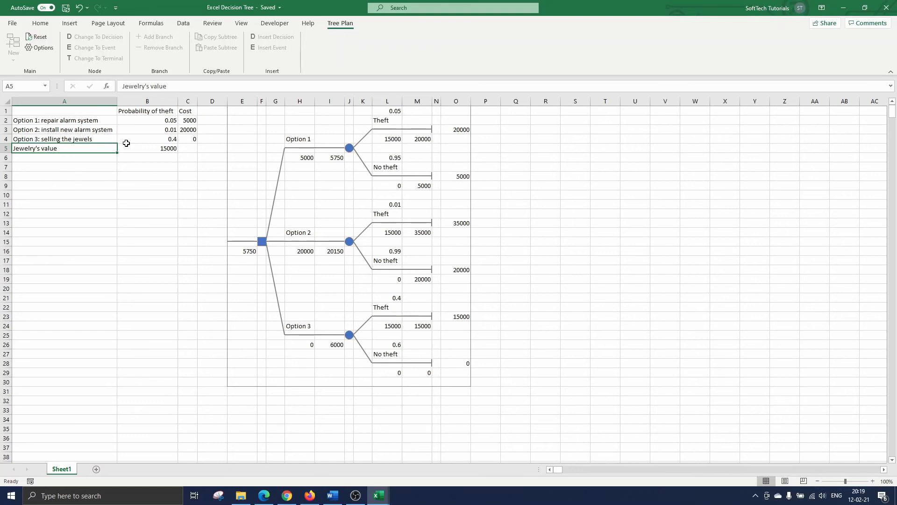
pyautogui.moveTo(353, 350)
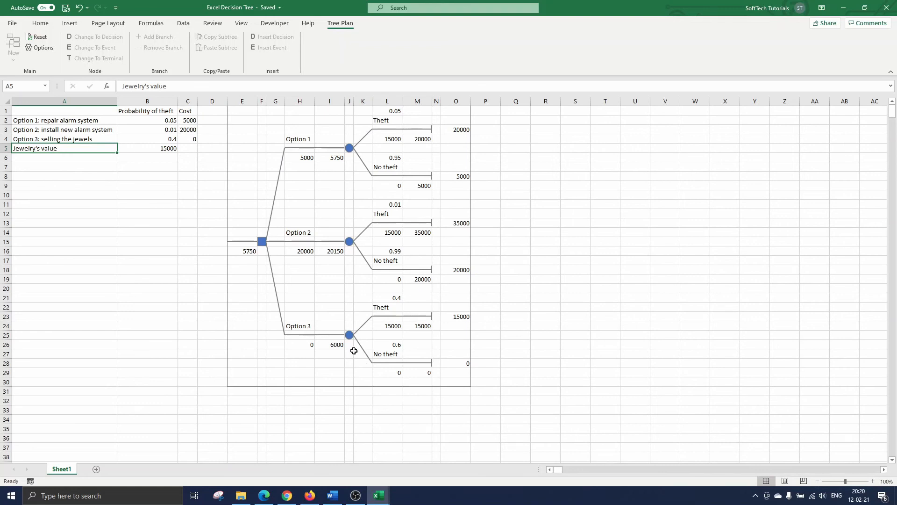
# Change Option 3's chance node to a terminal end, dropping its Theft and No theft branches.
pyautogui.click(349, 335)
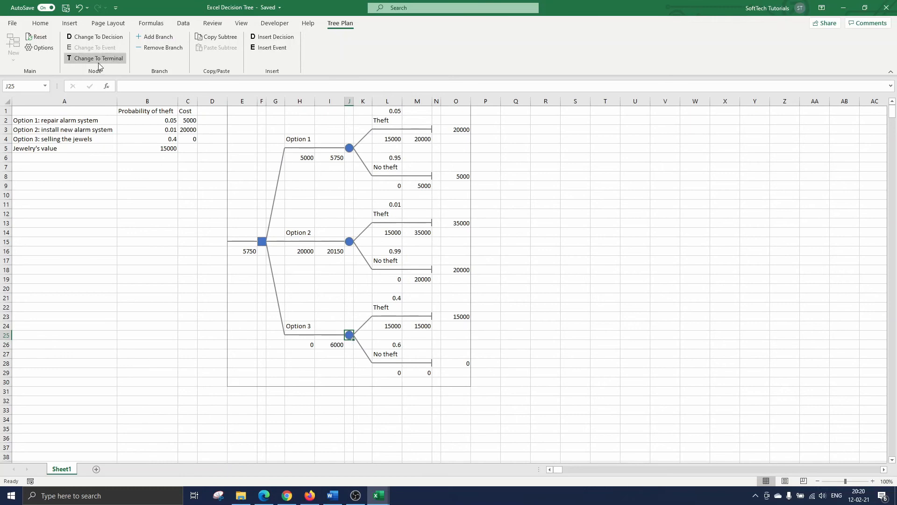
pyautogui.moveTo(111, 65)
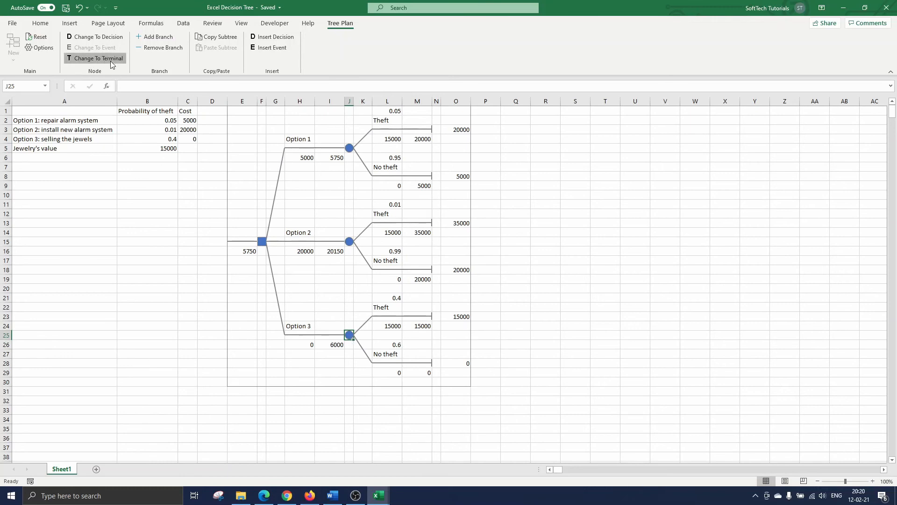
pyautogui.click(98, 58)
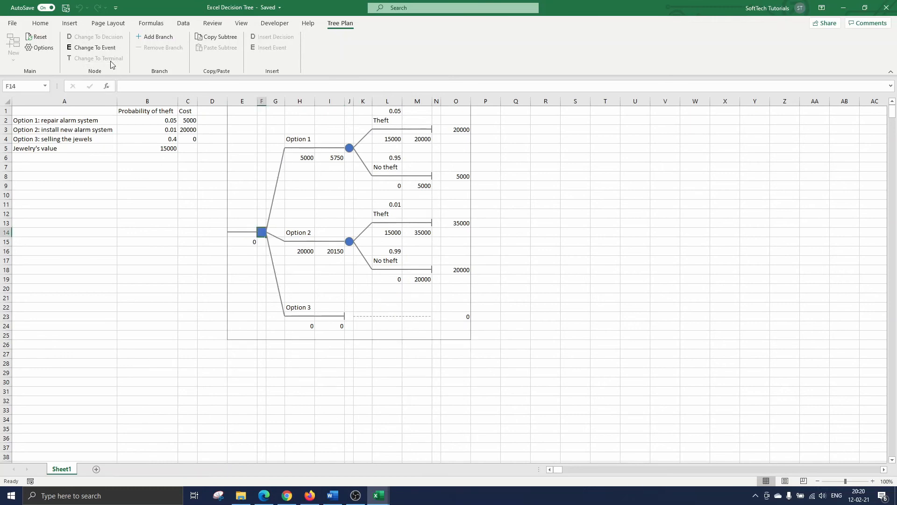
pyautogui.moveTo(275, 320)
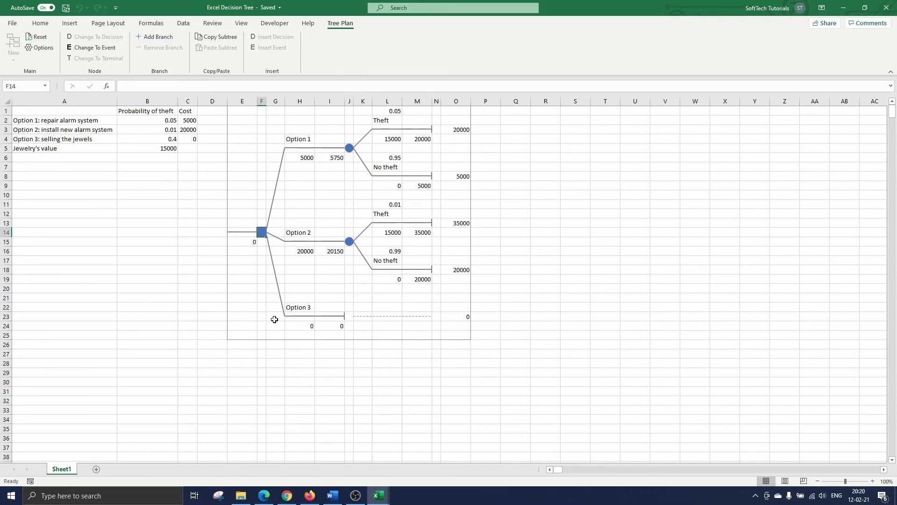
# Enter a negative reference to the jewelry value in H24 so Option 3 shows -15000.
pyautogui.write('-15000')
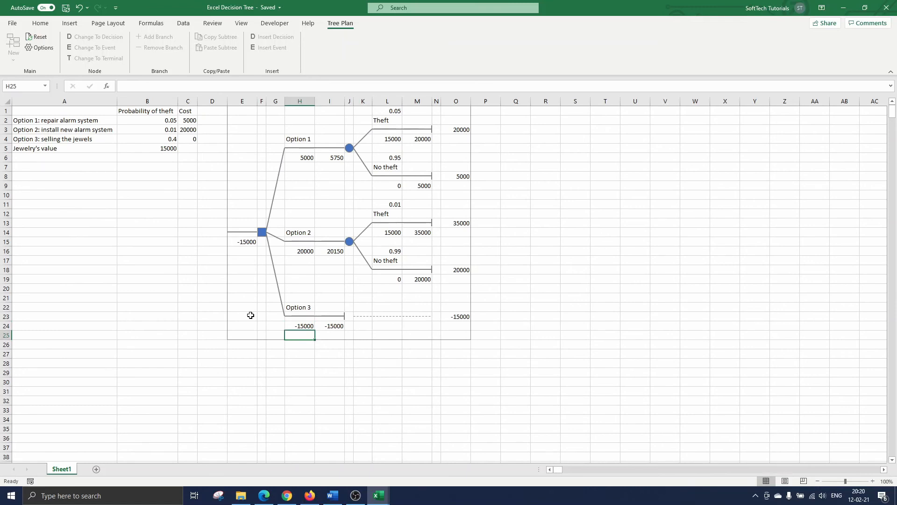
pyautogui.moveTo(243, 254)
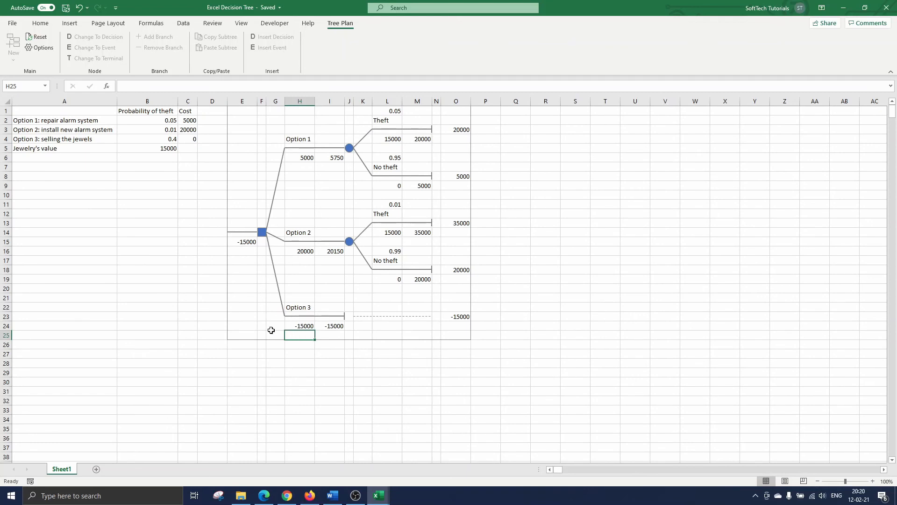
pyautogui.moveTo(297, 323)
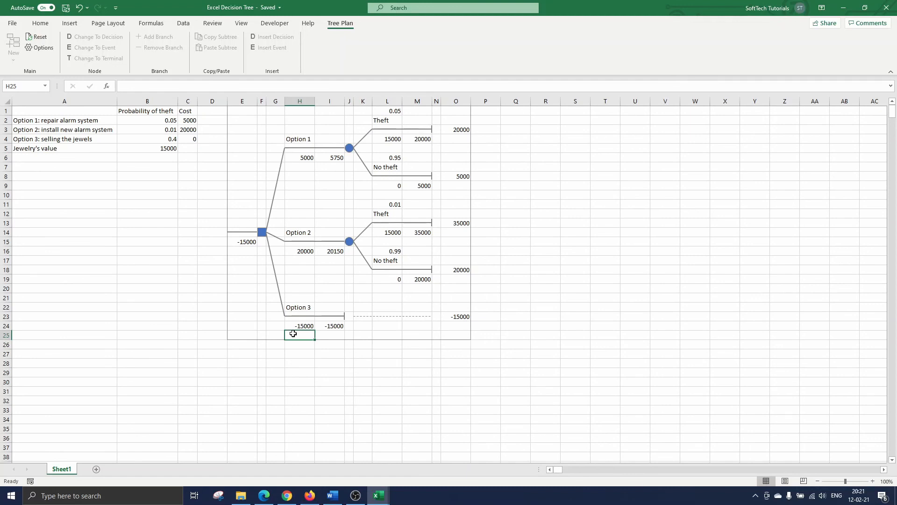
# Insert Decision 7 before Option 2's theft event, valued 20150.
pyautogui.click(349, 241)
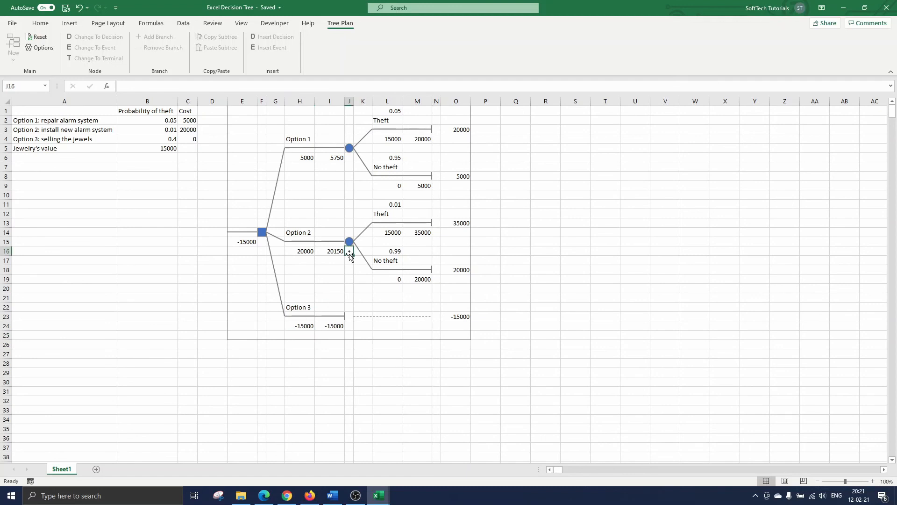
pyautogui.click(349, 241)
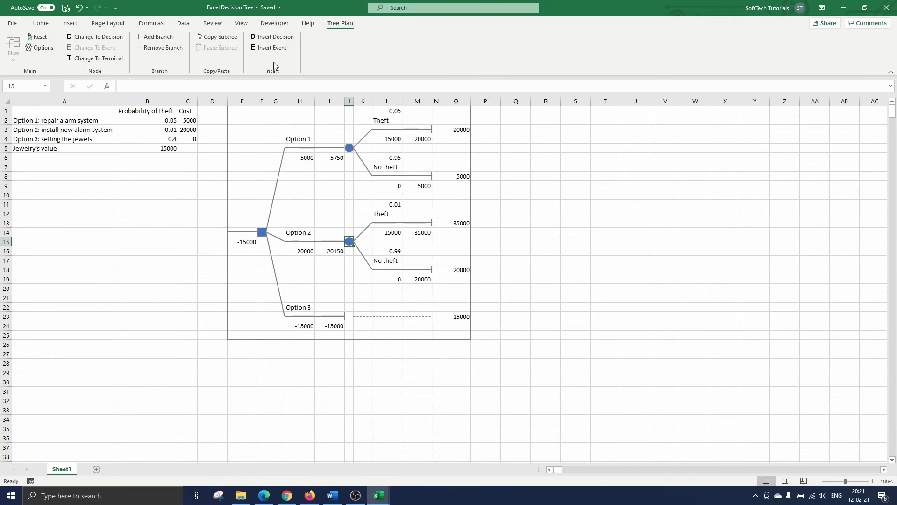
pyautogui.moveTo(277, 36)
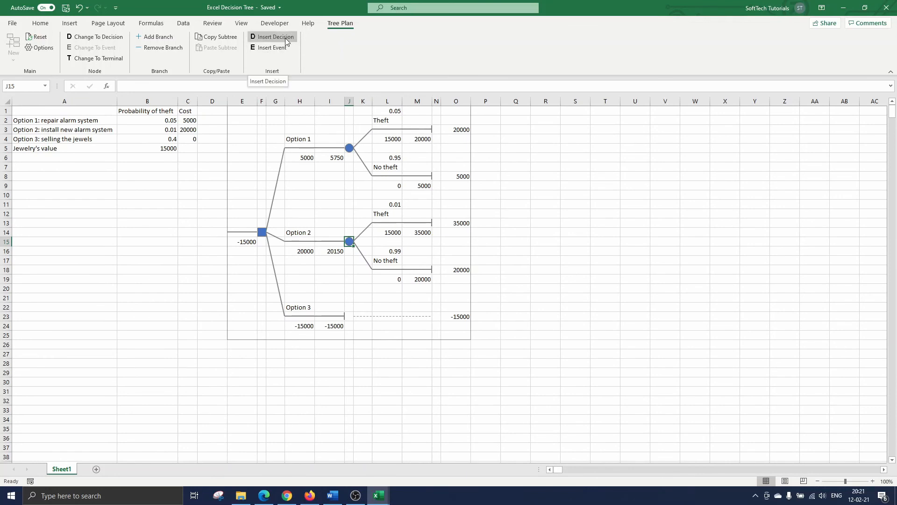
pyautogui.click(275, 37)
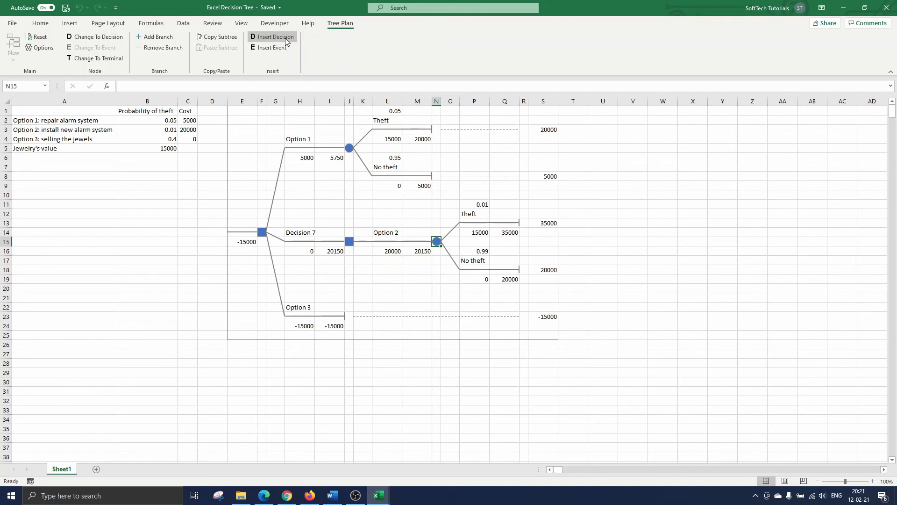
pyautogui.moveTo(406, 262)
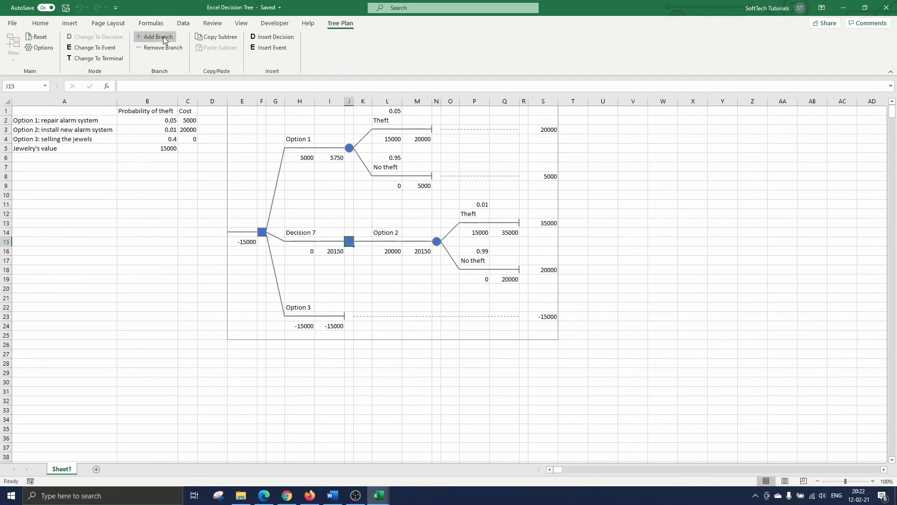
# Add a second branch to Decision 7 and start relabelling the theft branch 'No se' in L14.
pyautogui.click(154, 37)
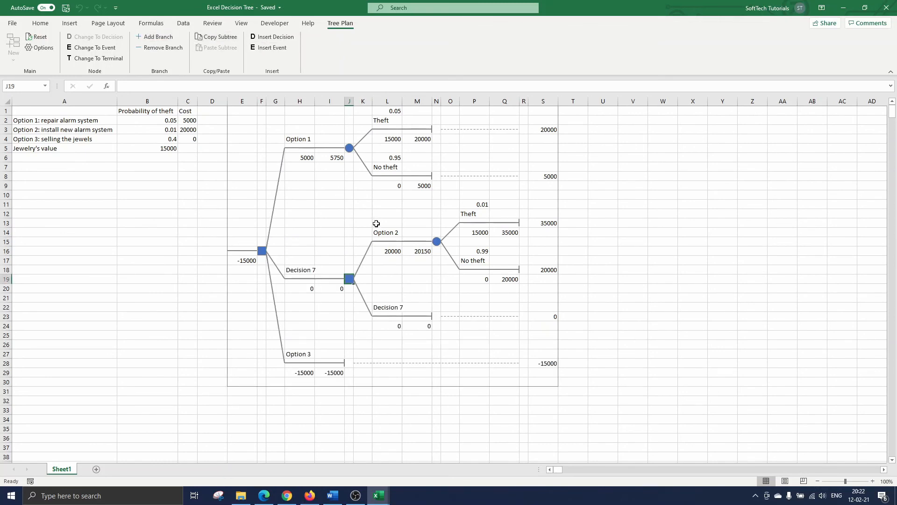
pyautogui.write('No se')
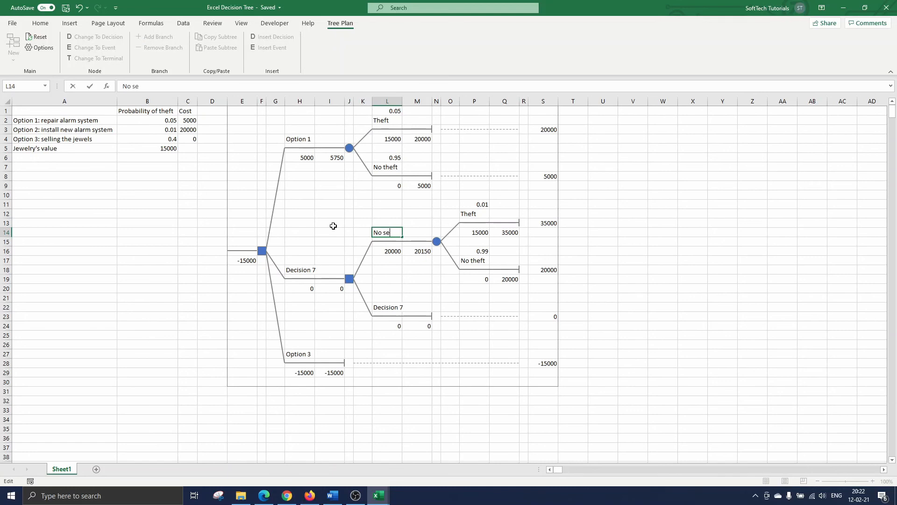